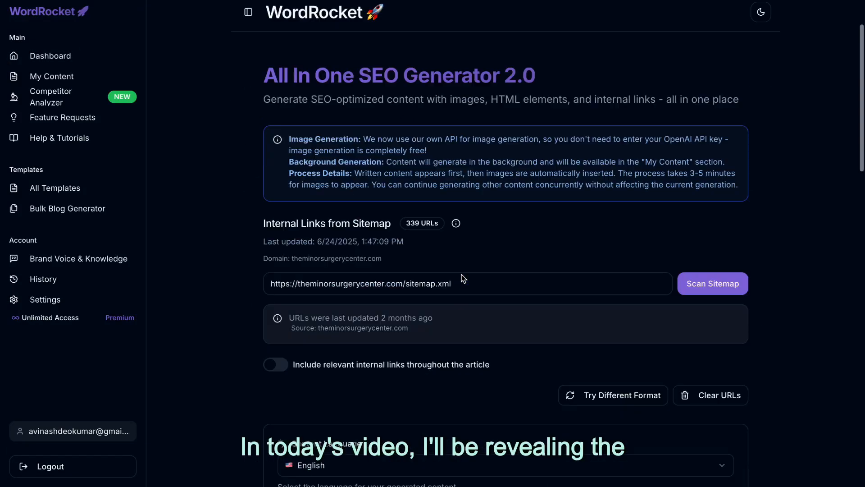
Generate the How To Plan A Niagara Tour article with images
scroll(down, 3)
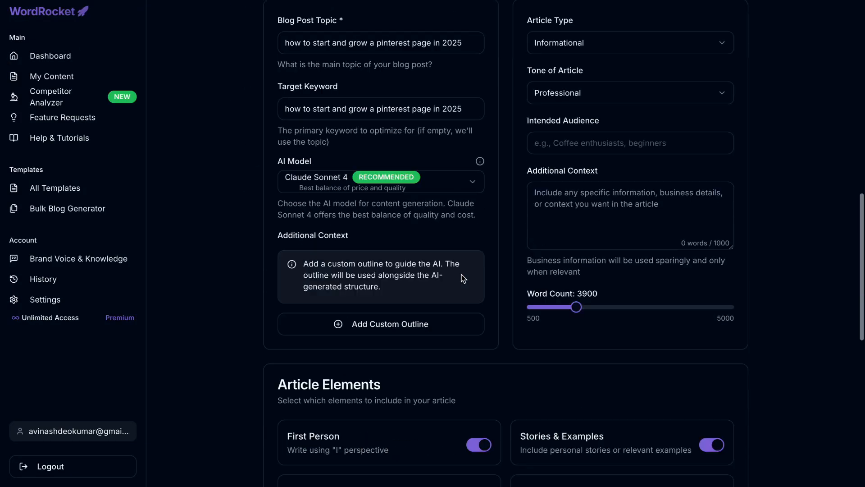
scroll(down, 3)
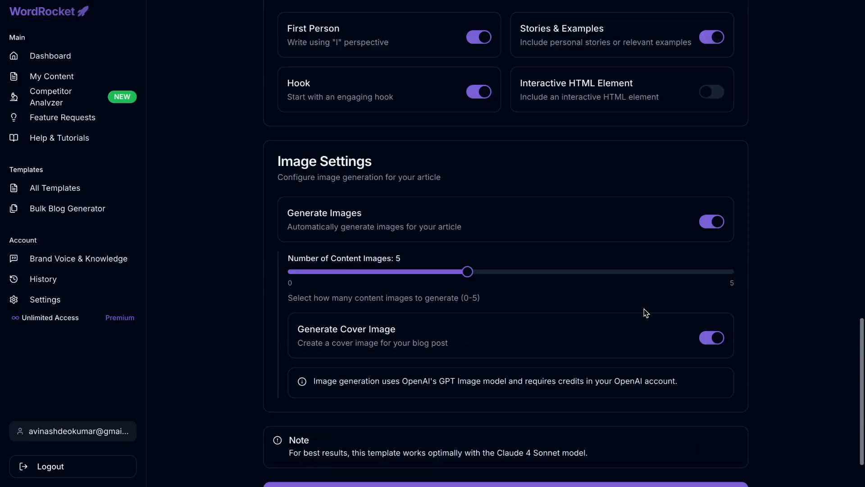
click(505, 470)
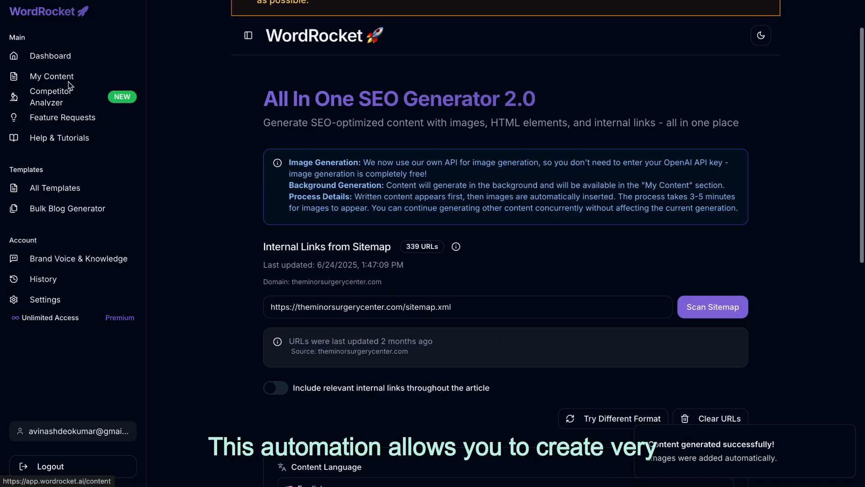
From My Content, post the Niagara Tour article to WordPress with Draft status
click(53, 76)
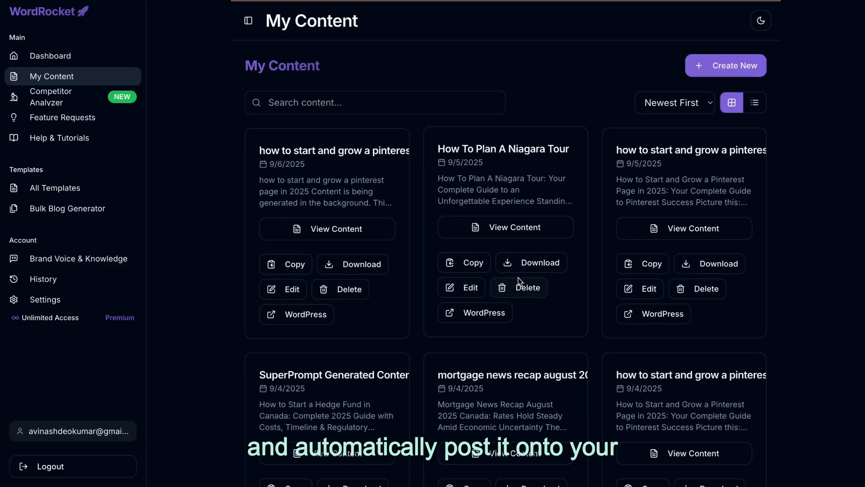
click(475, 313)
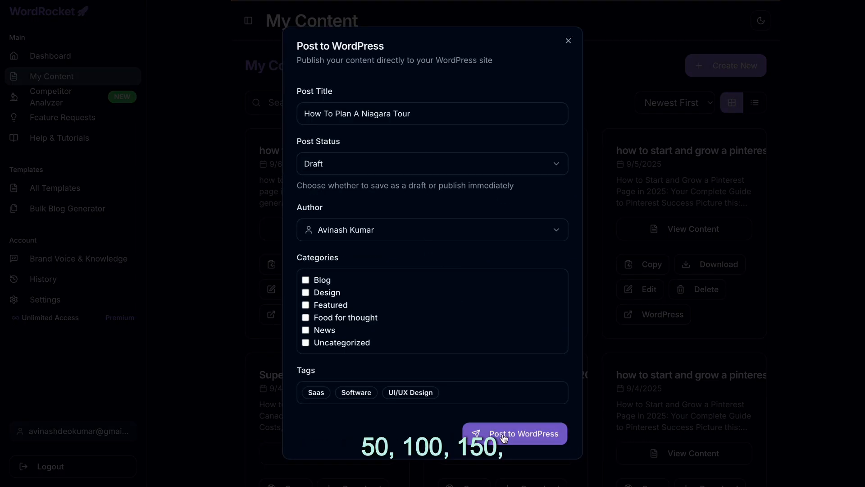
click(514, 433)
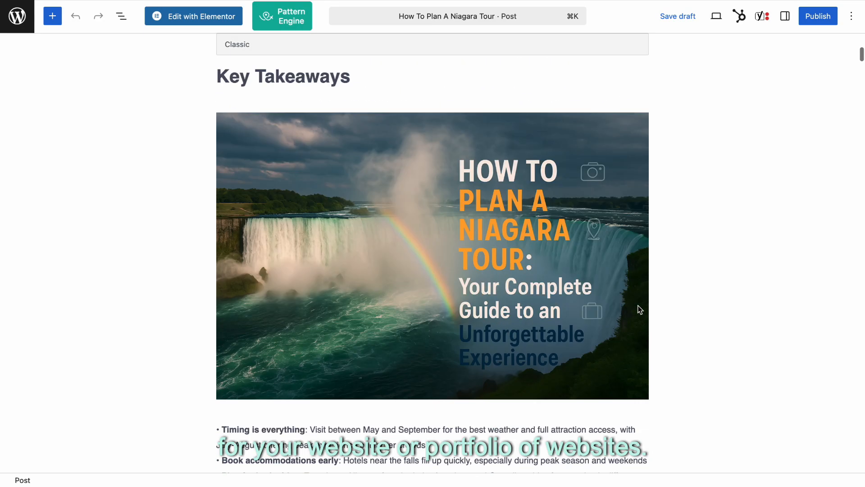
scroll(down, 3)
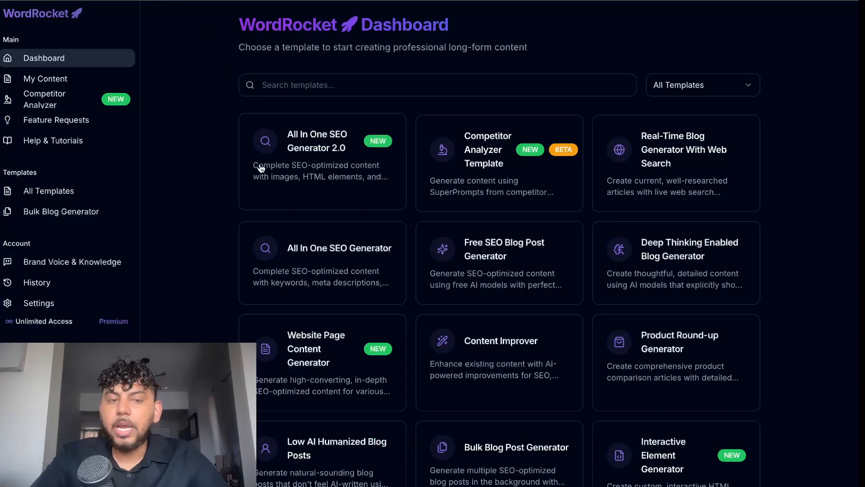
Review the API keys in the account settings and return to the dashboard
click(39, 302)
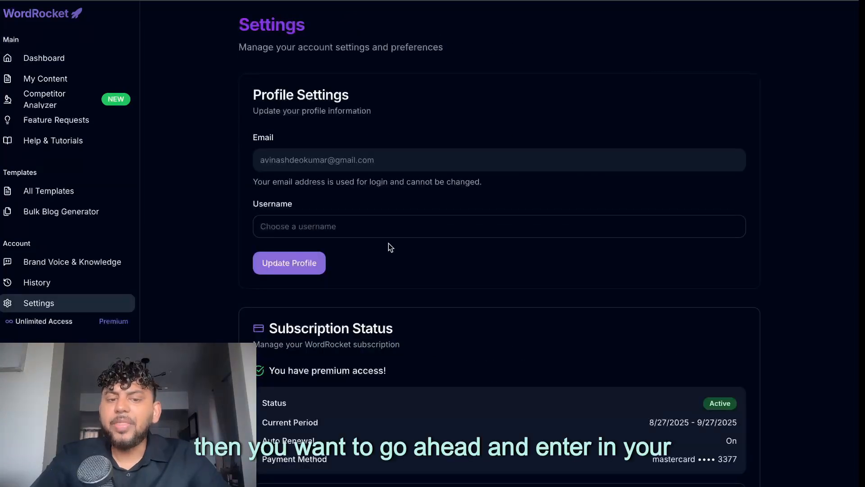
scroll(down, 3)
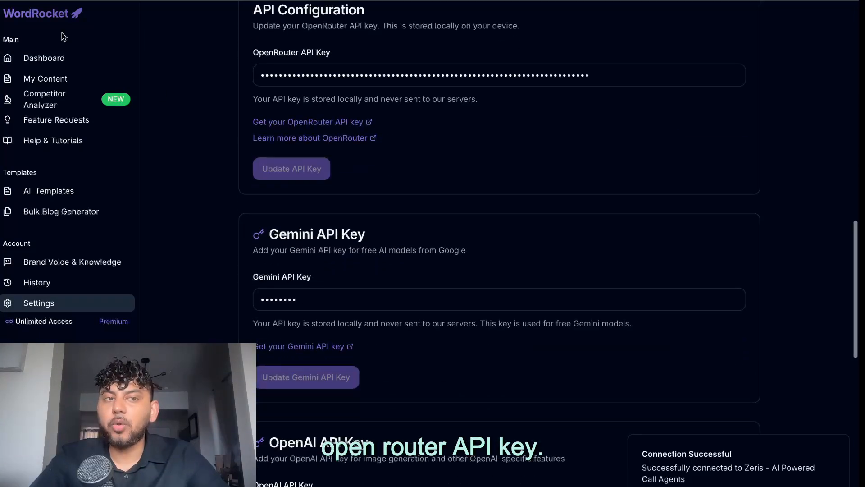
click(43, 57)
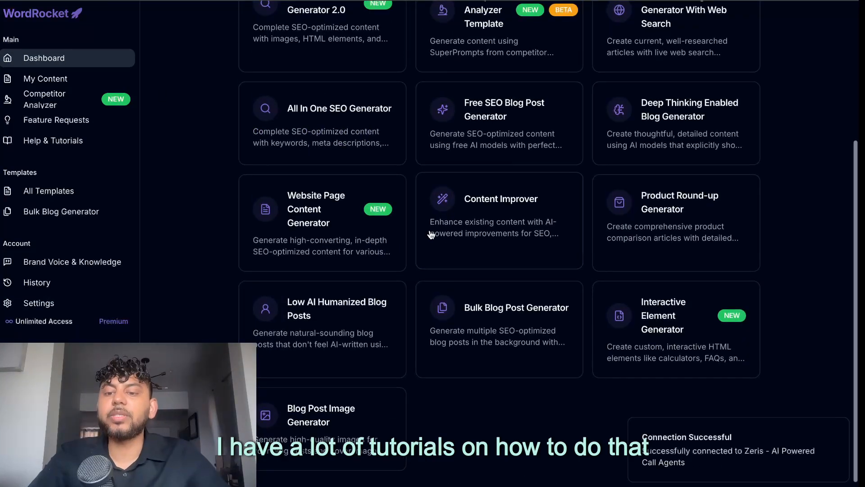
Start a new article from the All In One SEO Generator 2.0 template
scroll(up, 3)
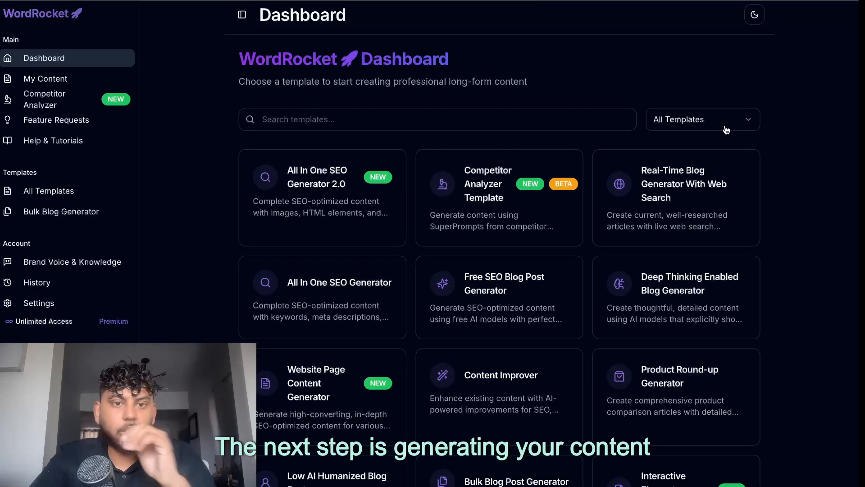
scroll(down, 3)
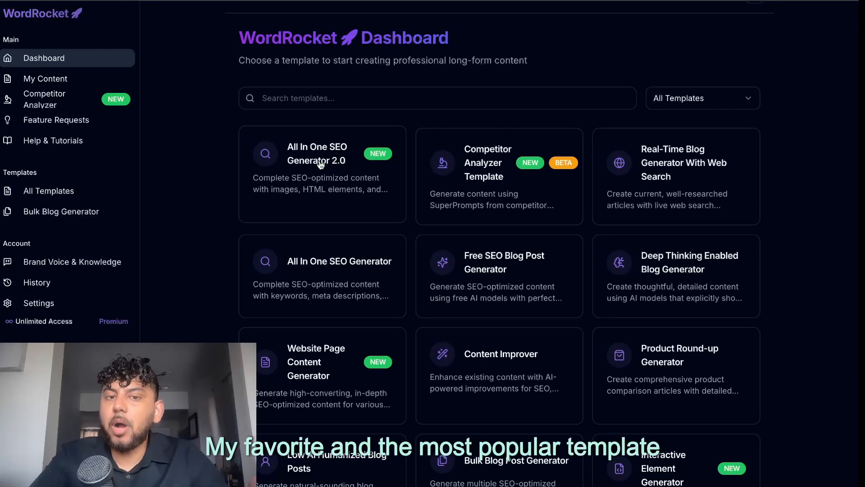
click(316, 154)
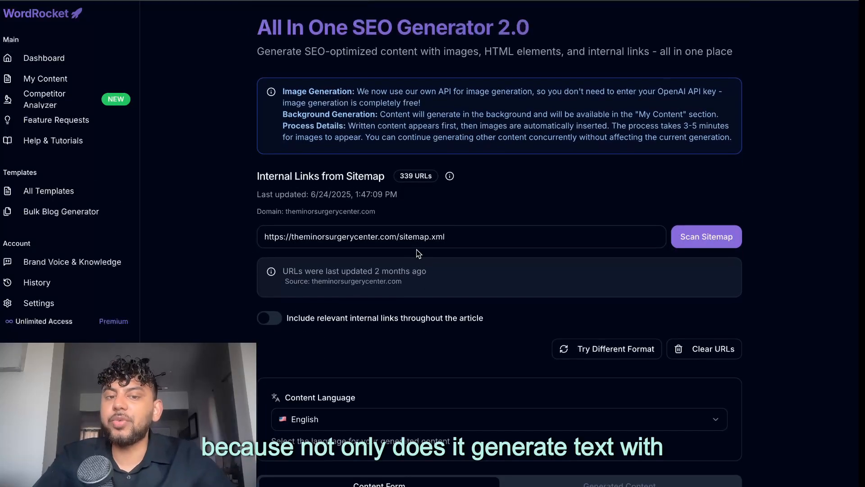
Keep Claude Sonnet 4 as the model and raise the word count to 3900
scroll(down, 3)
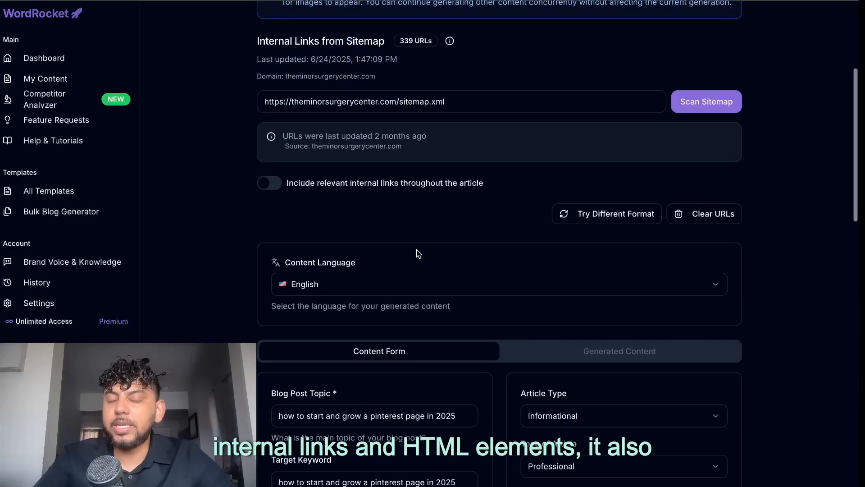
scroll(down, 3)
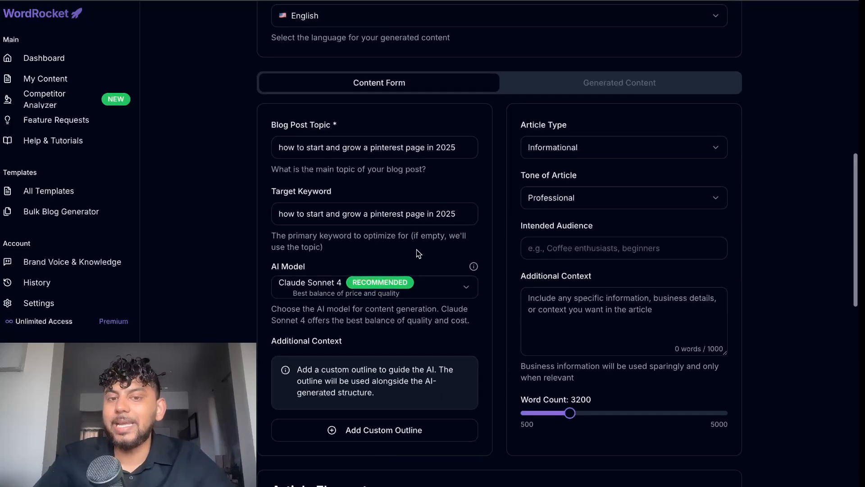
scroll(down, 3)
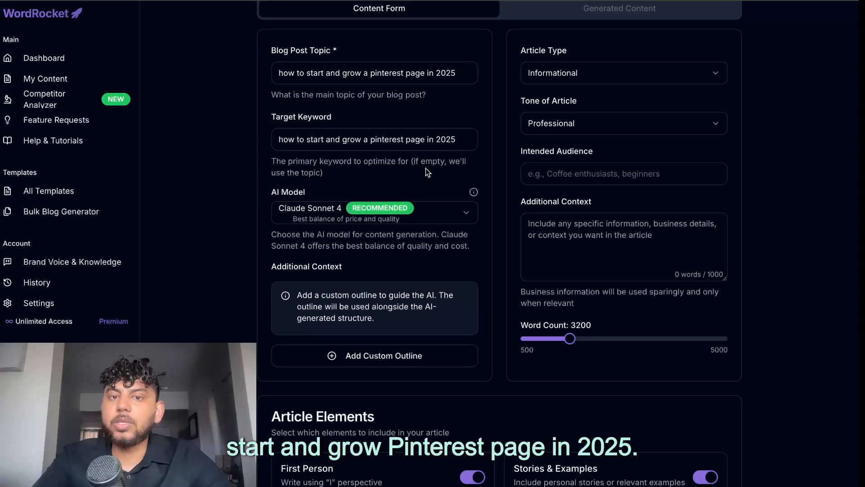
click(375, 213)
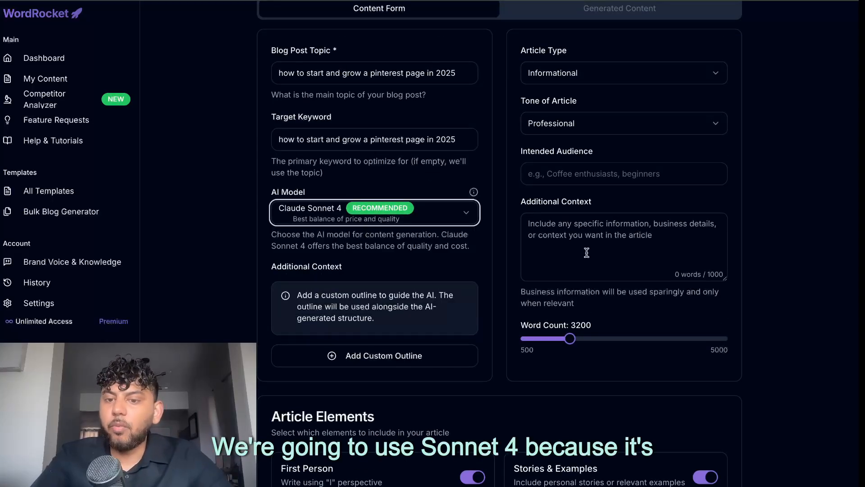
drag(569, 338, 675, 339)
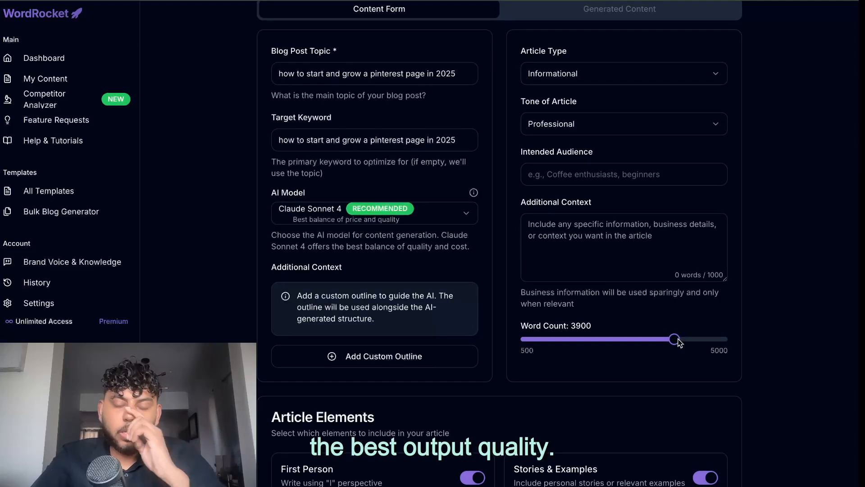
Set 5 content images and generate the Pinterest SEO article with images
scroll(down, 3)
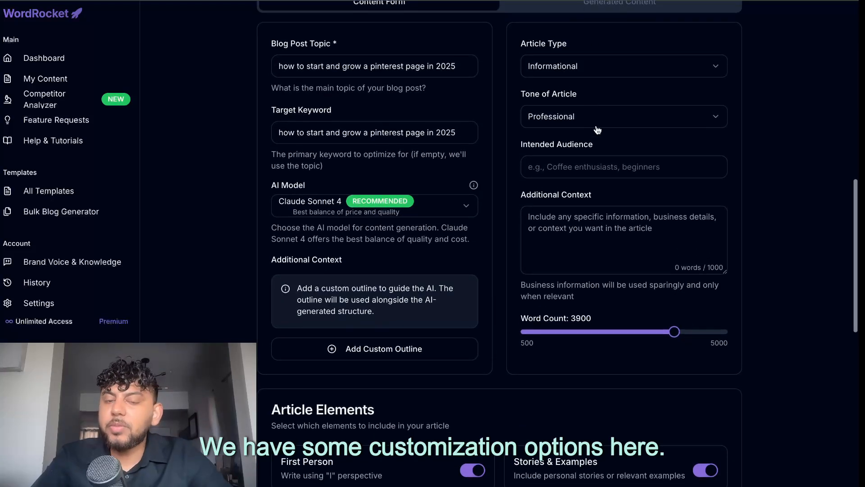
scroll(down, 3)
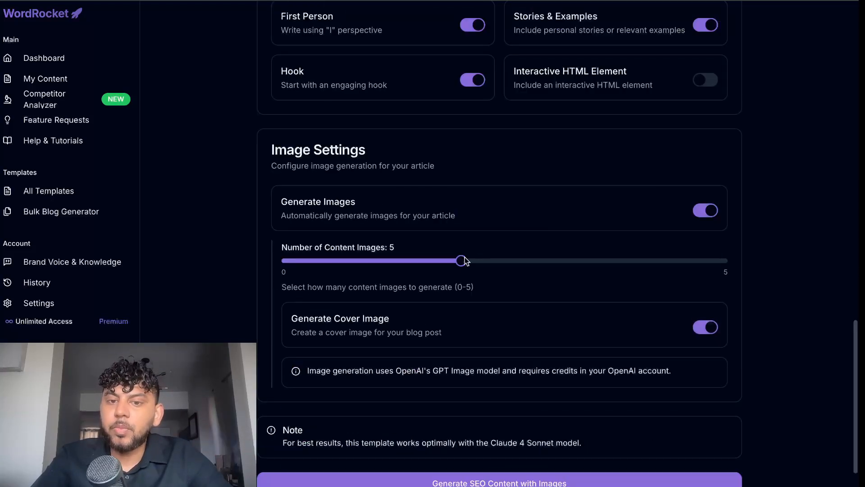
drag(460, 260, 722, 259)
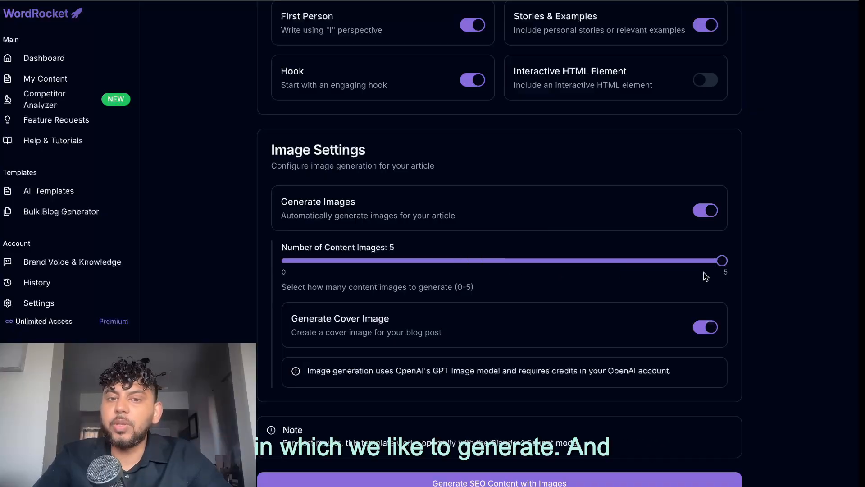
scroll(down, 3)
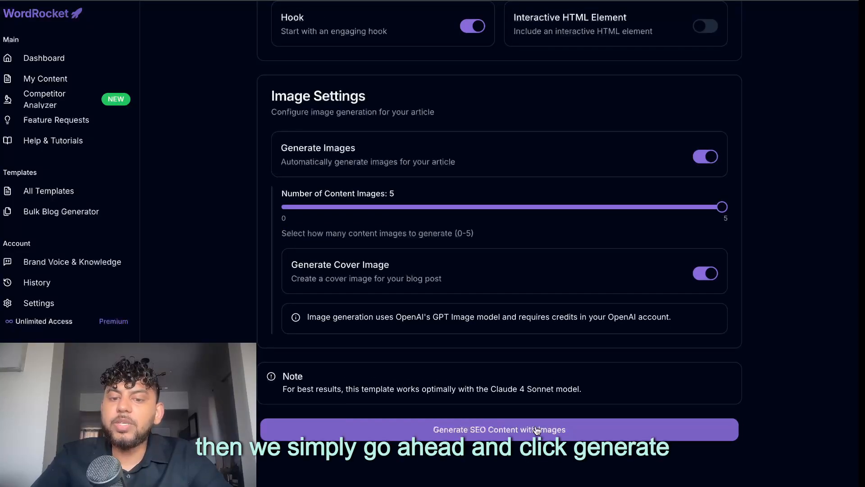
click(498, 429)
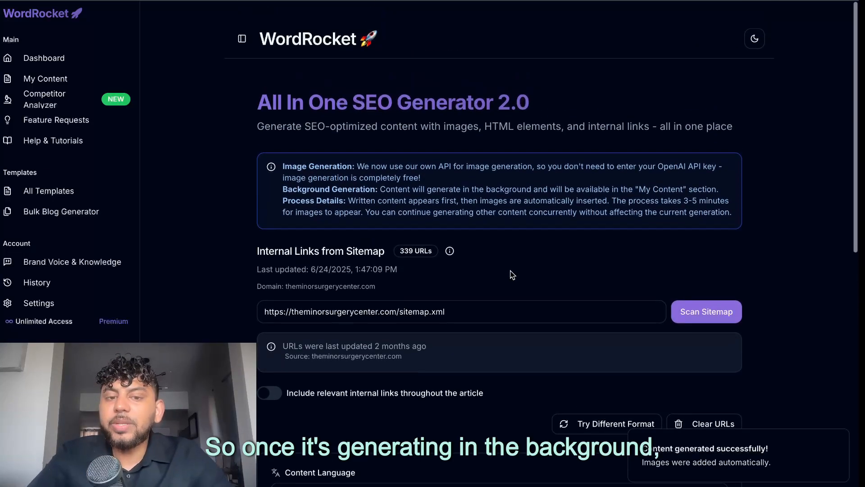
Look through the web-research blog generator form and return to the dashboard
click(43, 58)
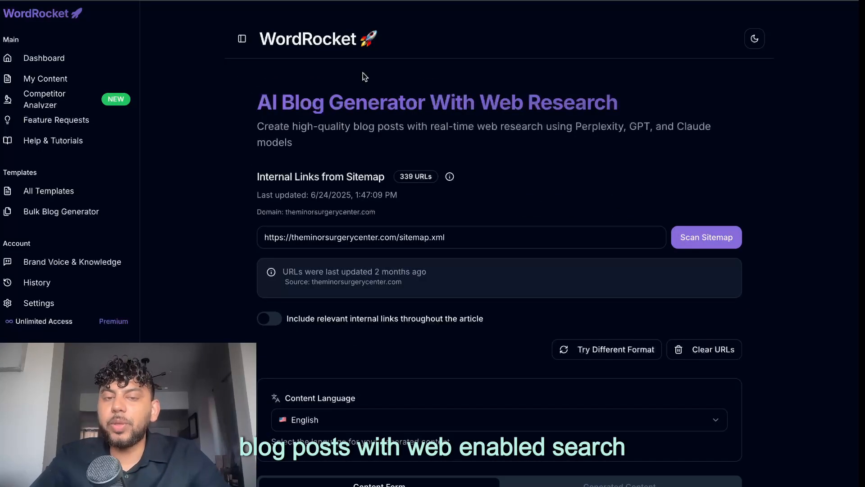
scroll(down, 3)
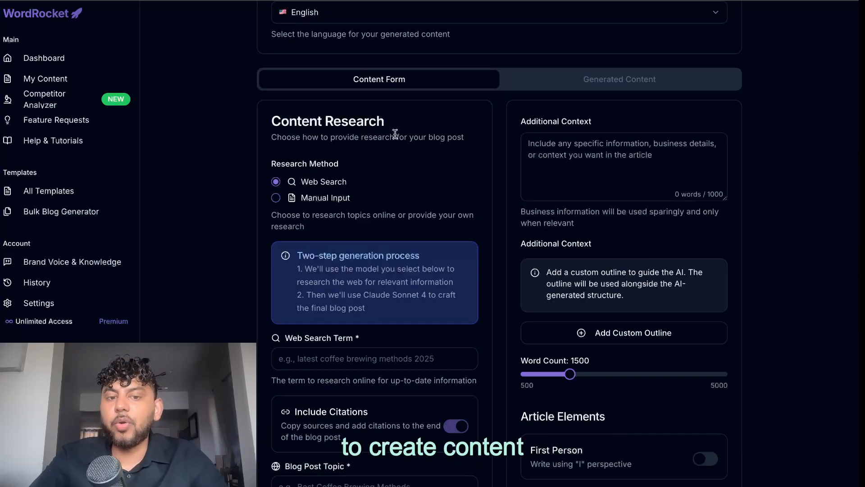
mouse_move(208, 153)
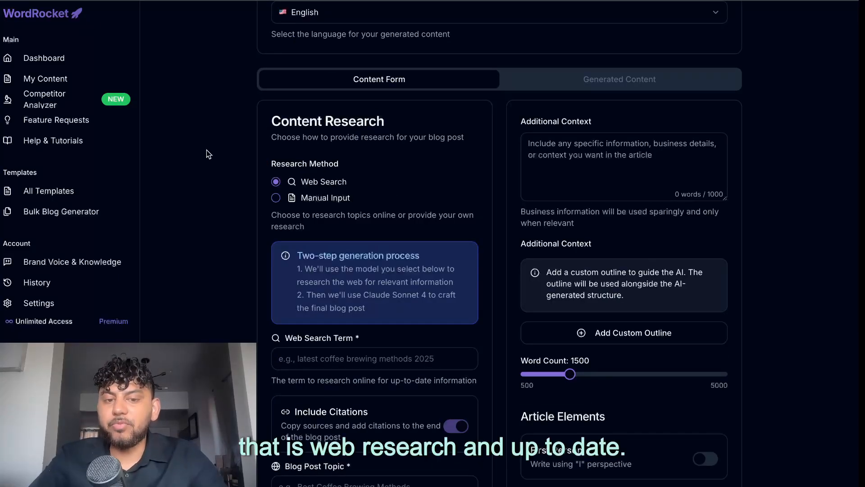
click(44, 58)
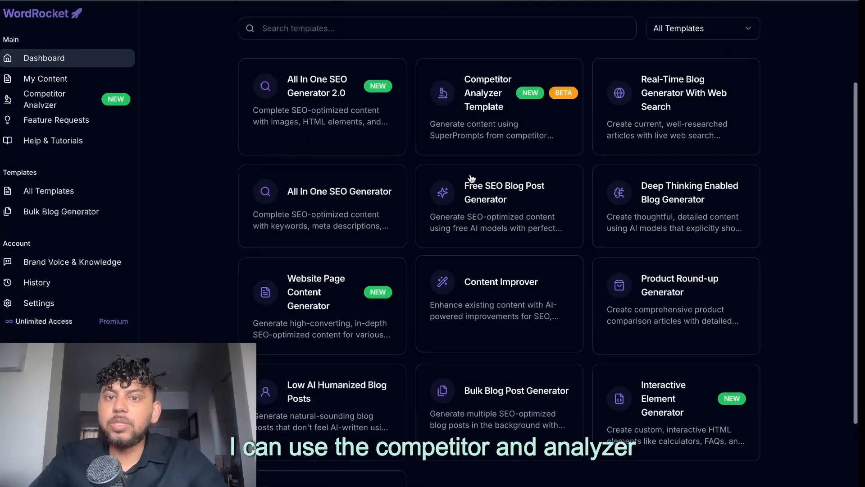
Look at the Competitor Analyzer template and return to the template dashboard
click(499, 107)
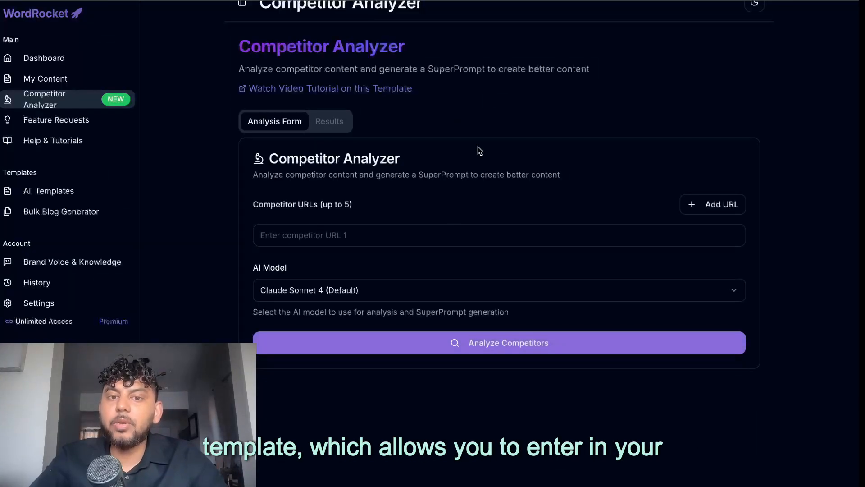
click(498, 234)
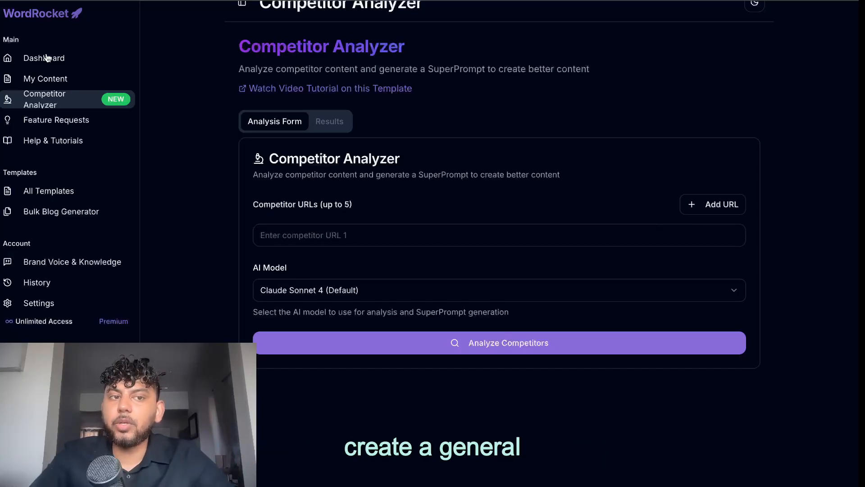
click(43, 58)
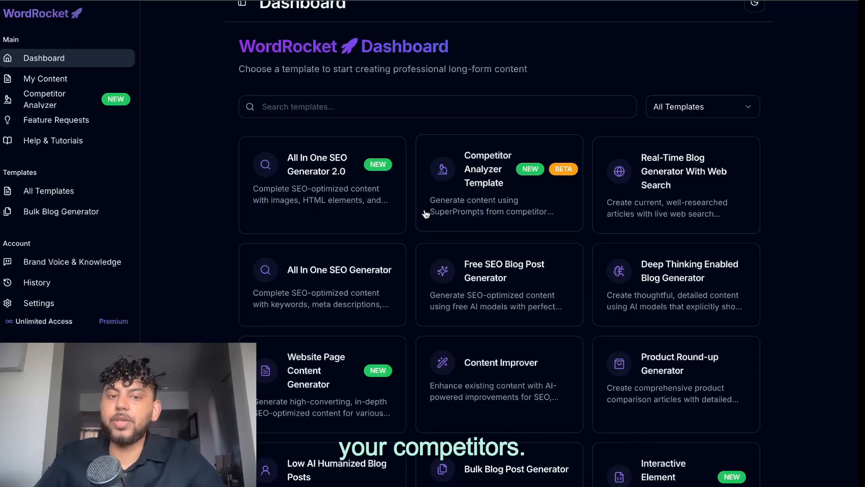
scroll(down, 3)
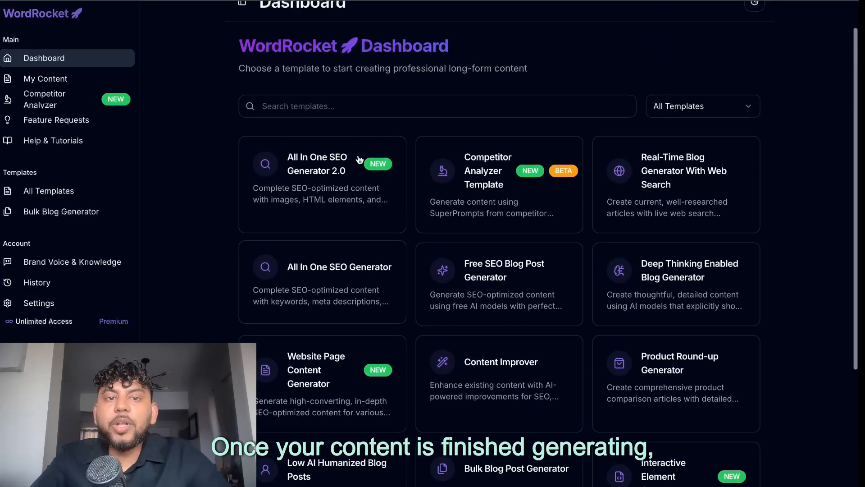
View the still-generating Pinterest article in My Content and close its preview
click(45, 78)
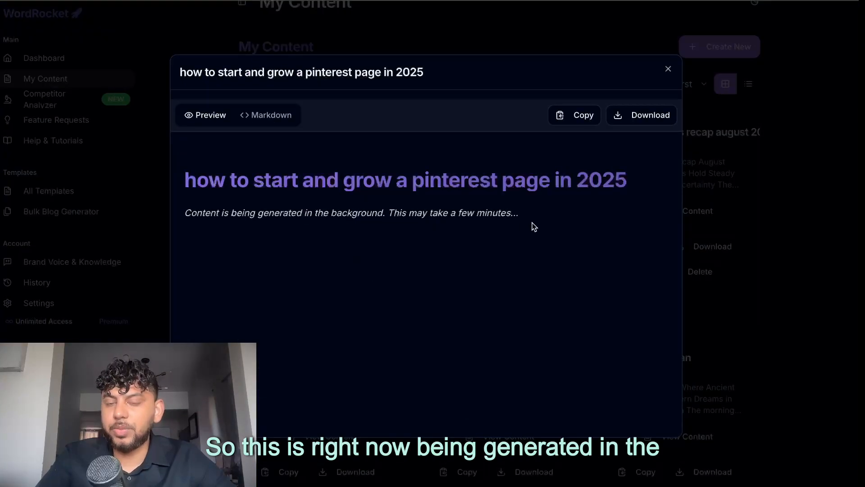
click(668, 69)
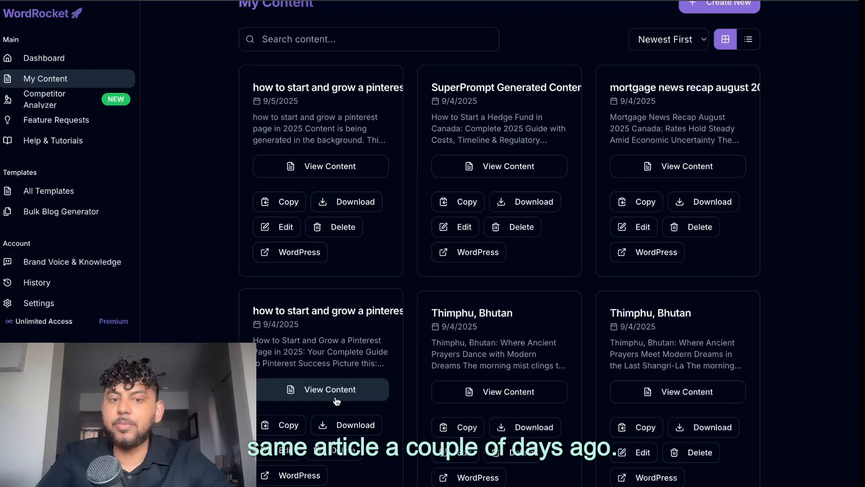
click(330, 389)
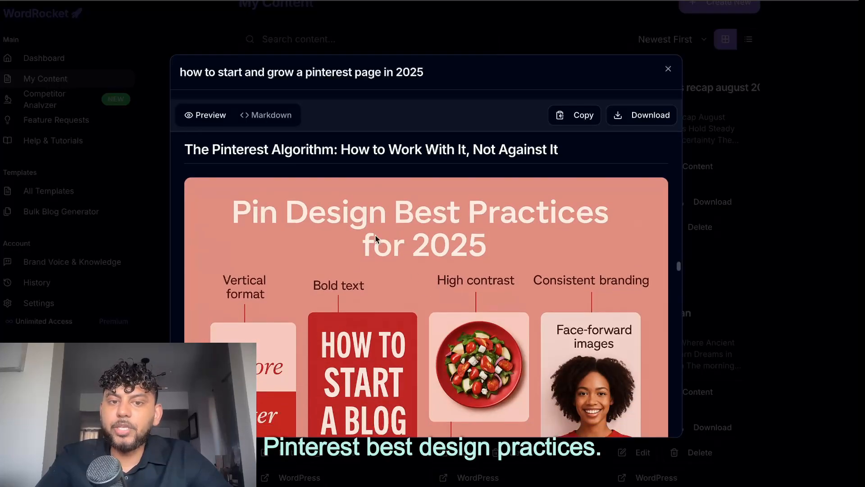
scroll(down, 3)
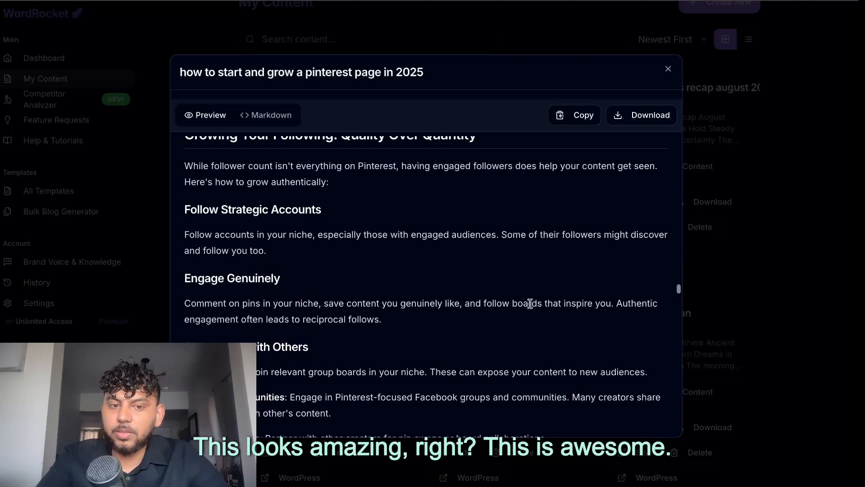
scroll(down, 3)
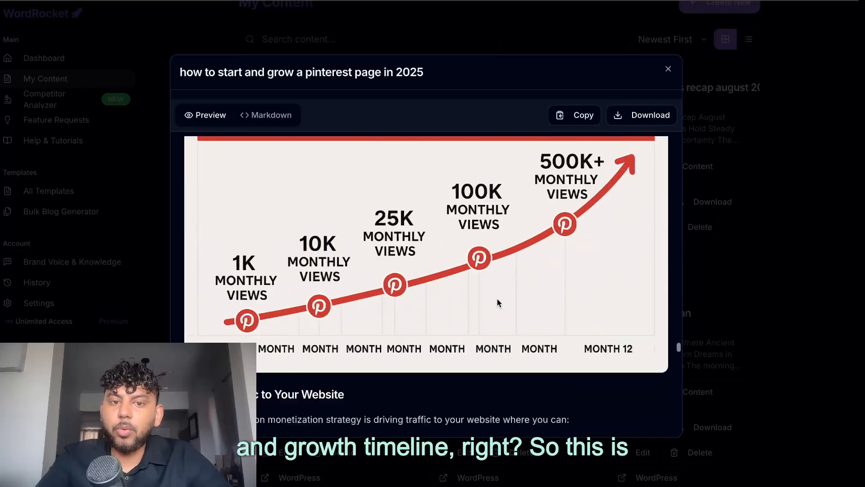
scroll(down, 3)
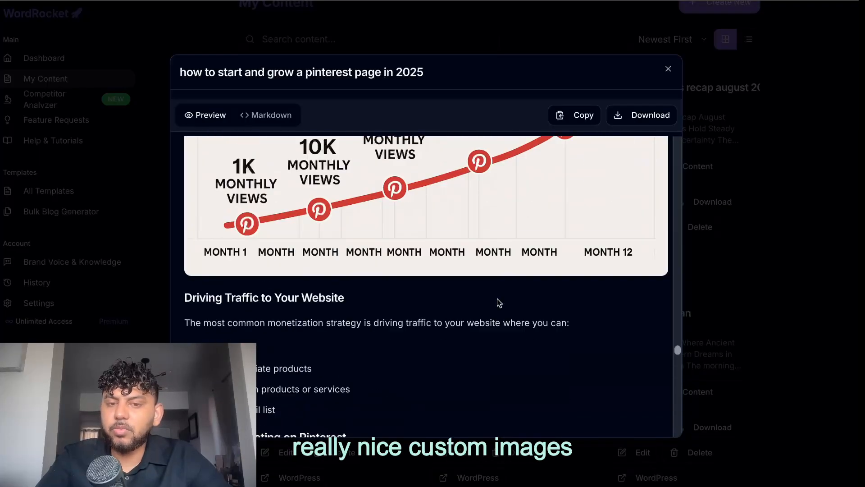
scroll(down, 3)
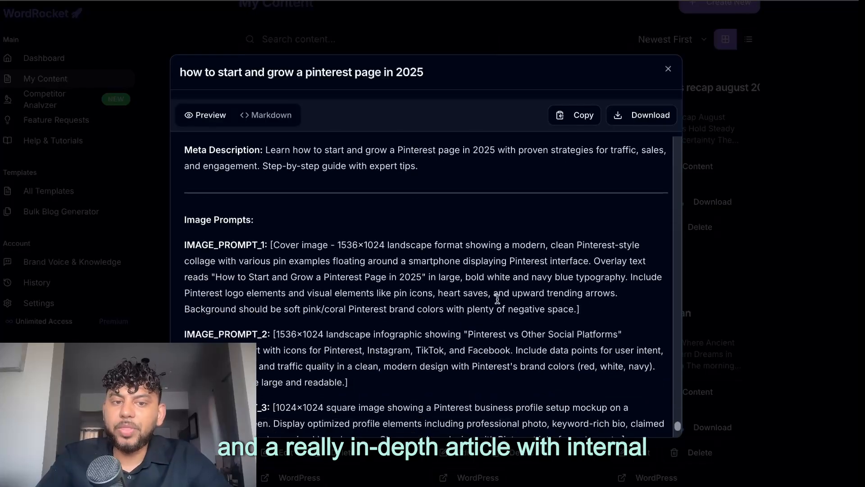
scroll(down, 3)
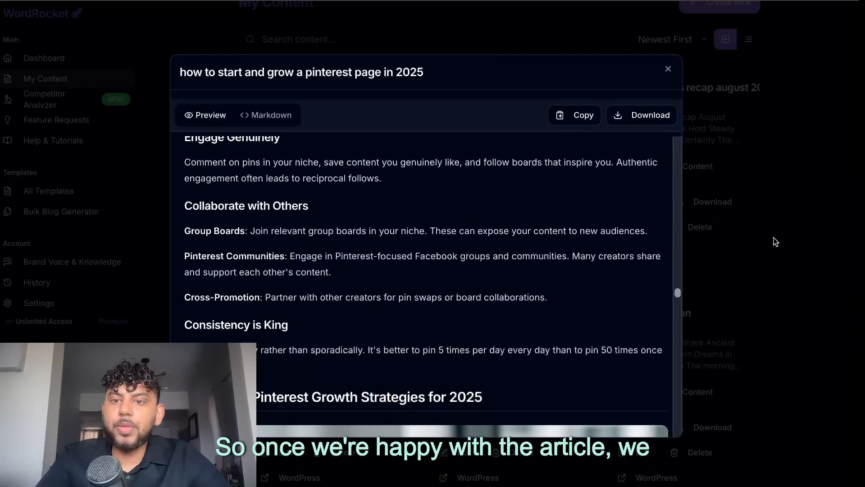
click(668, 68)
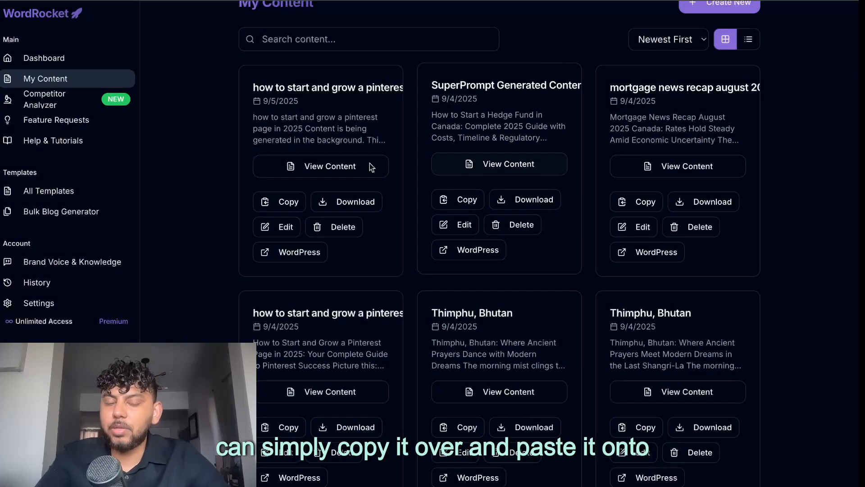
Post the Pinterest article to WordPress as a draft under the Blog category and view it
click(289, 252)
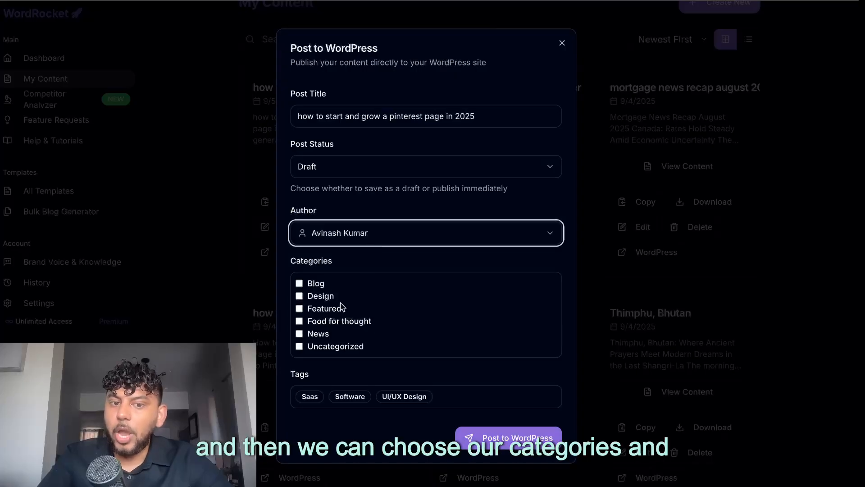
click(299, 283)
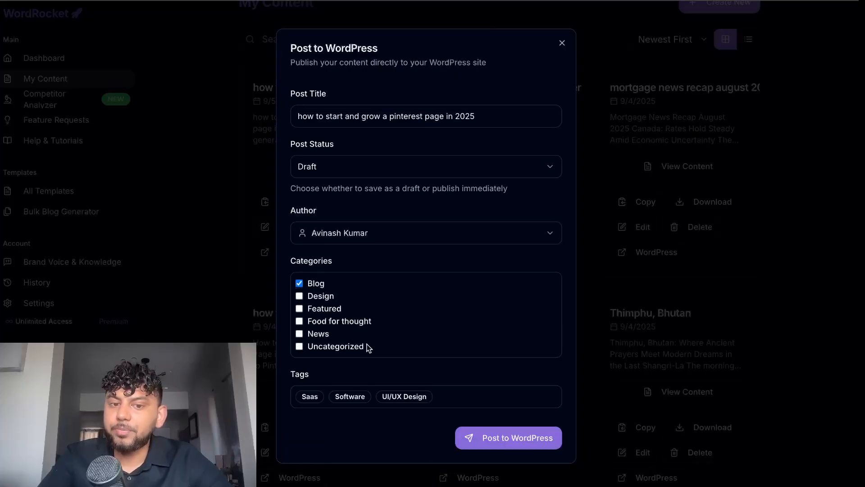
mouse_move(508, 438)
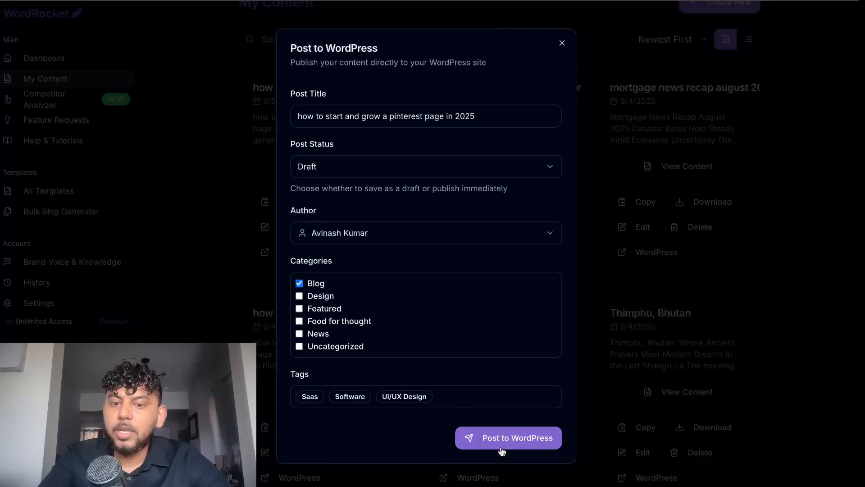
click(507, 438)
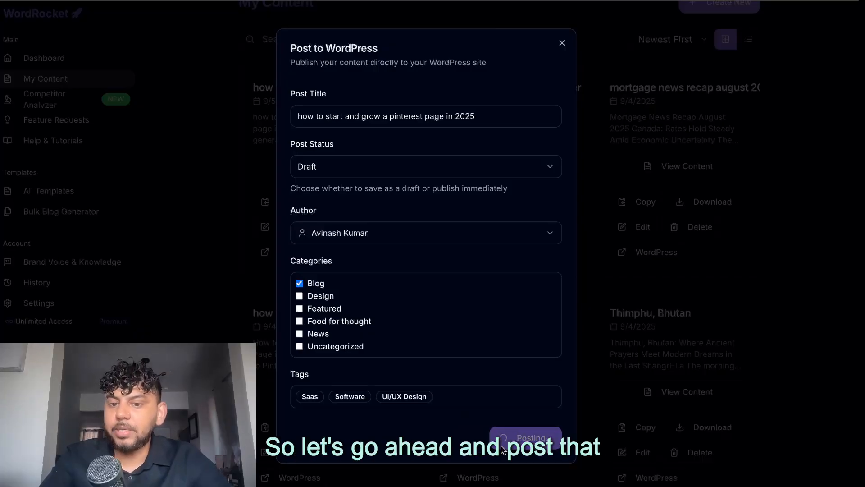
click(525, 437)
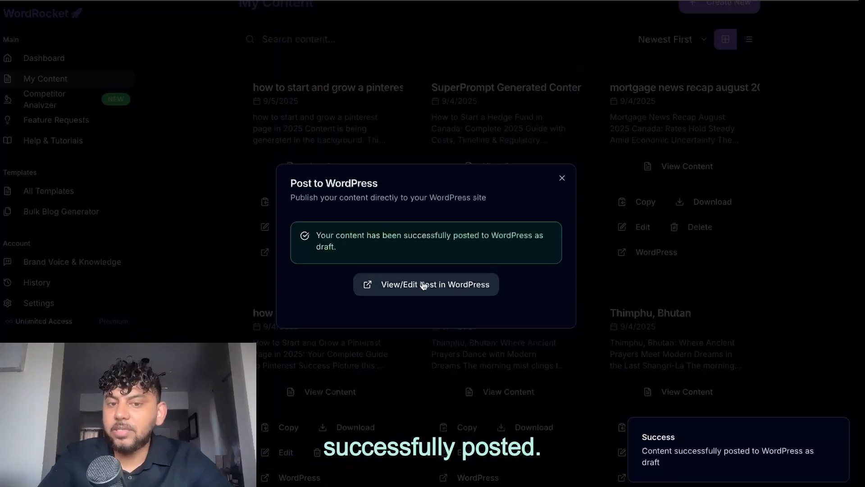
click(426, 284)
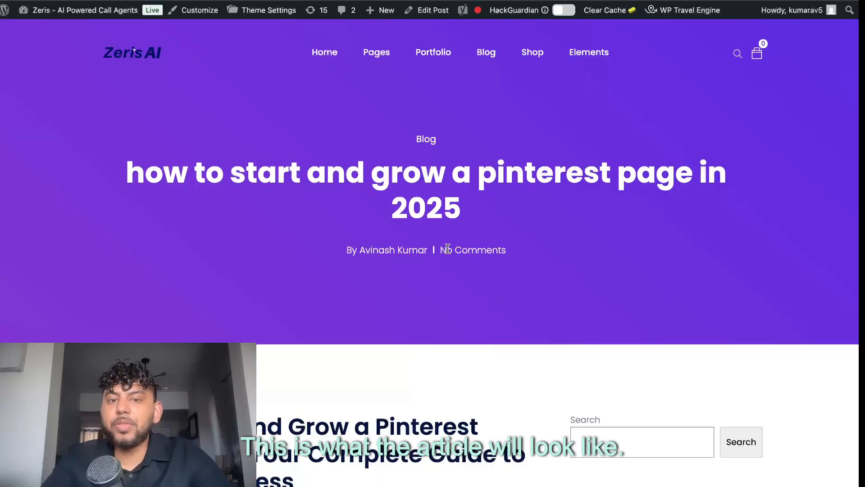
Scroll through the published Pinterest post to review its headings, text and custom images
scroll(down, 3)
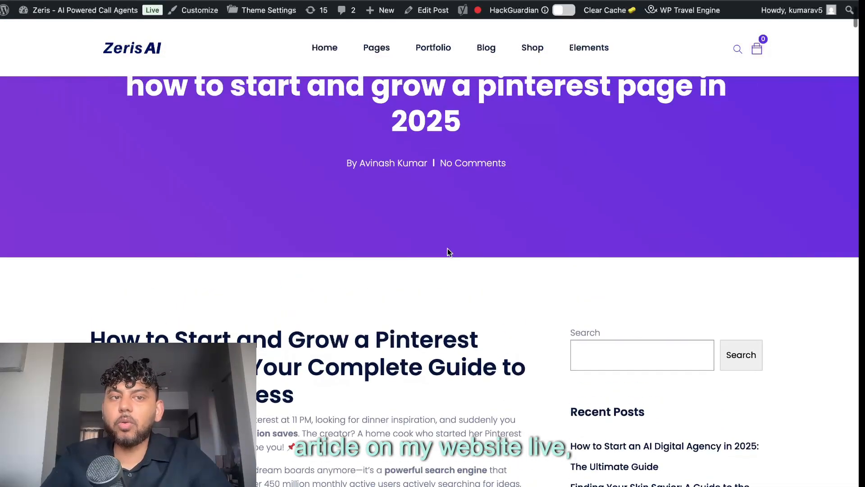
scroll(down, 3)
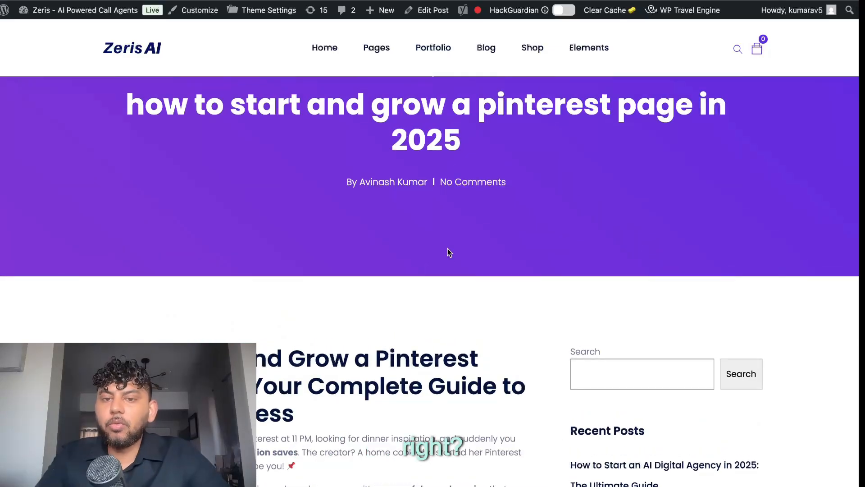
scroll(down, 3)
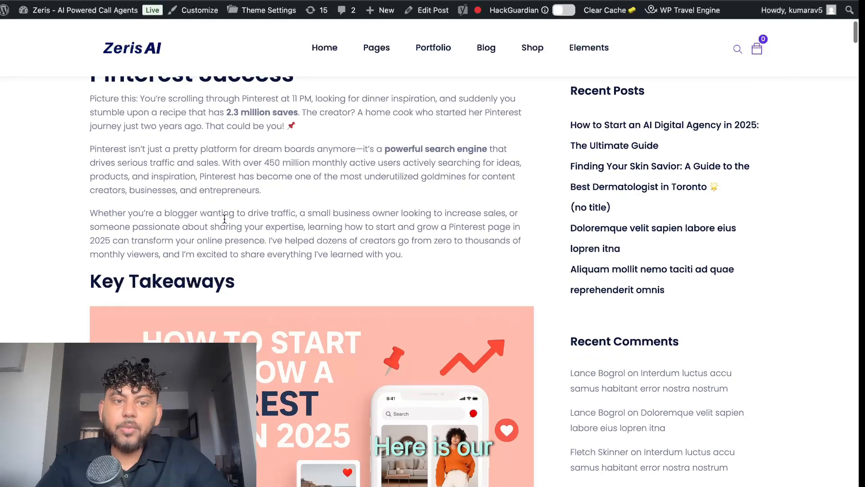
scroll(down, 3)
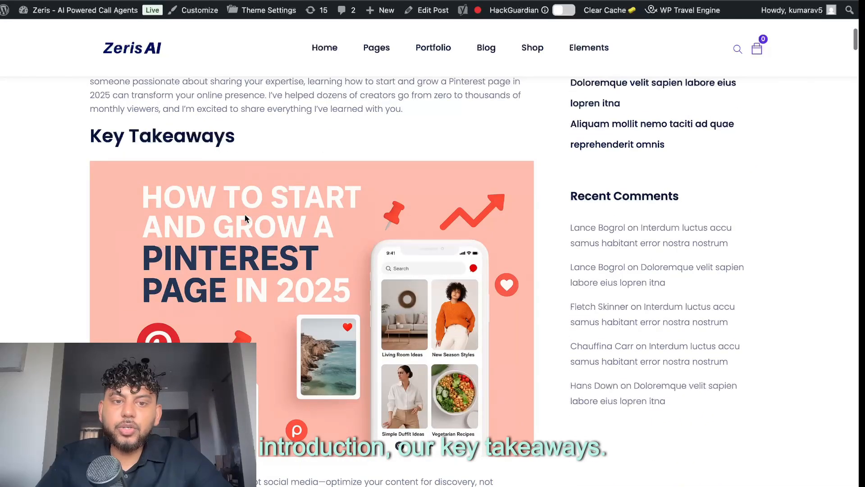
scroll(down, 3)
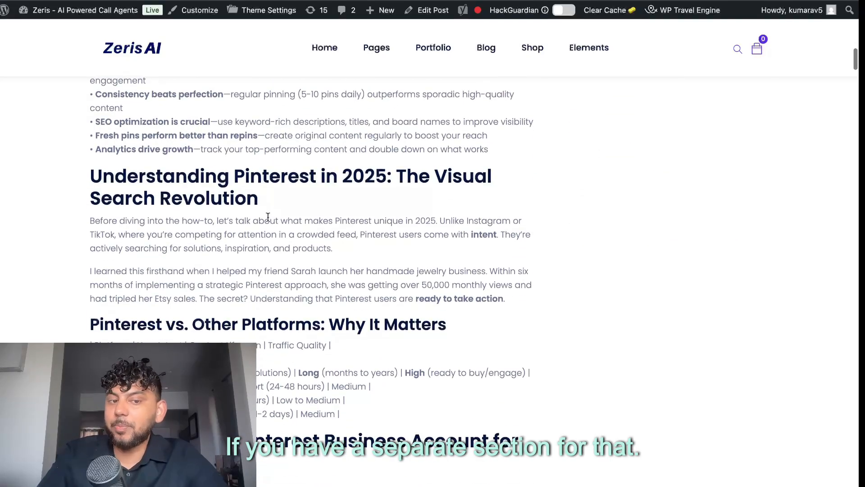
scroll(down, 3)
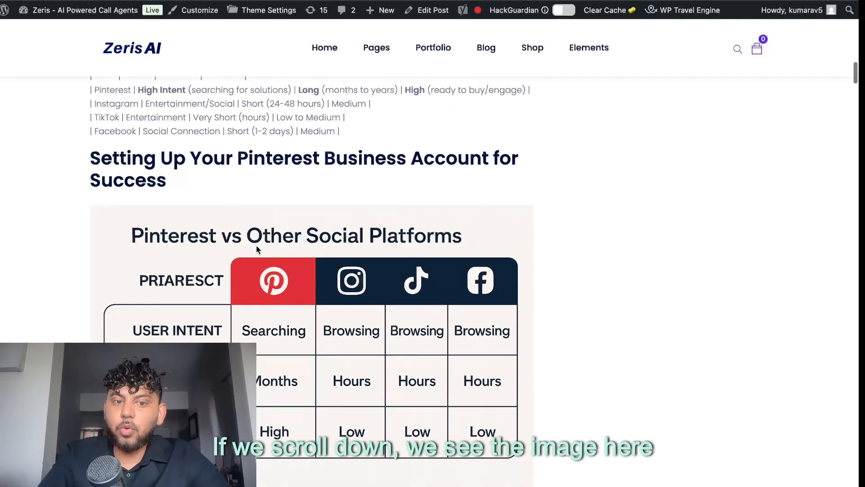
scroll(down, 3)
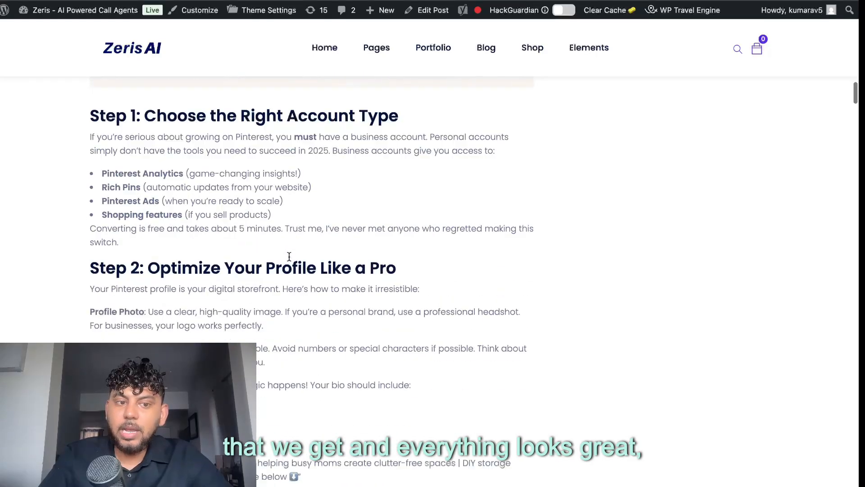
scroll(down, 3)
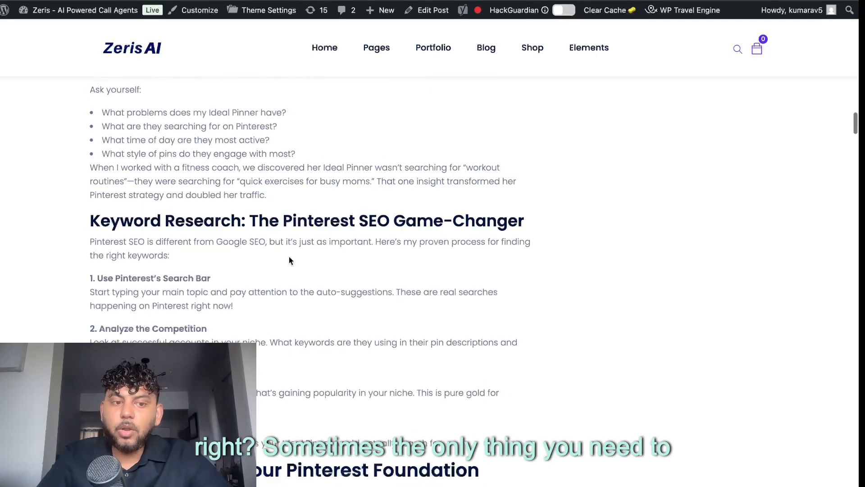
scroll(down, 3)
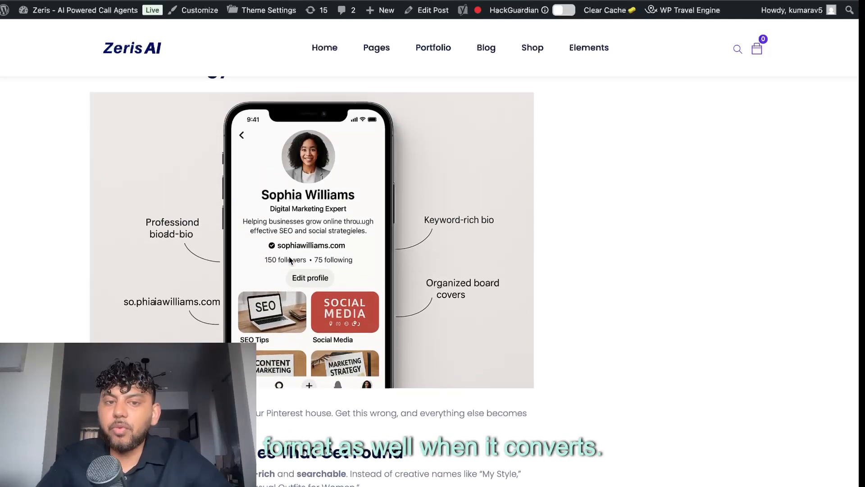
scroll(down, 3)
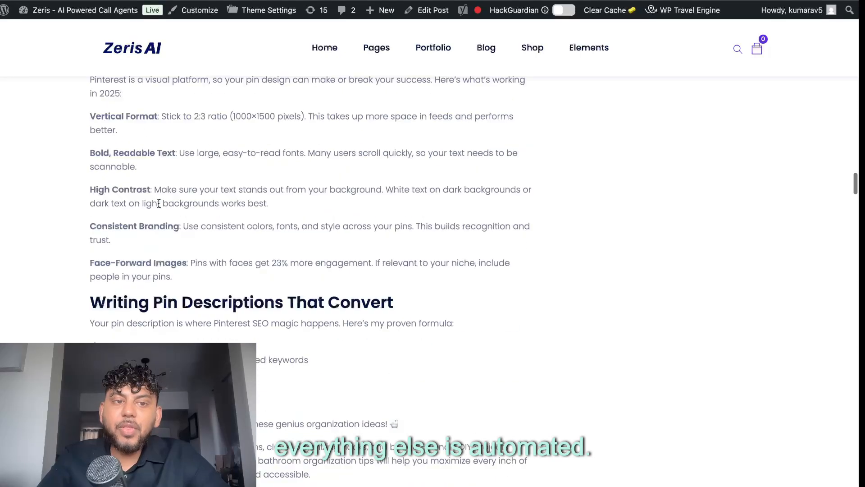
scroll(down, 3)
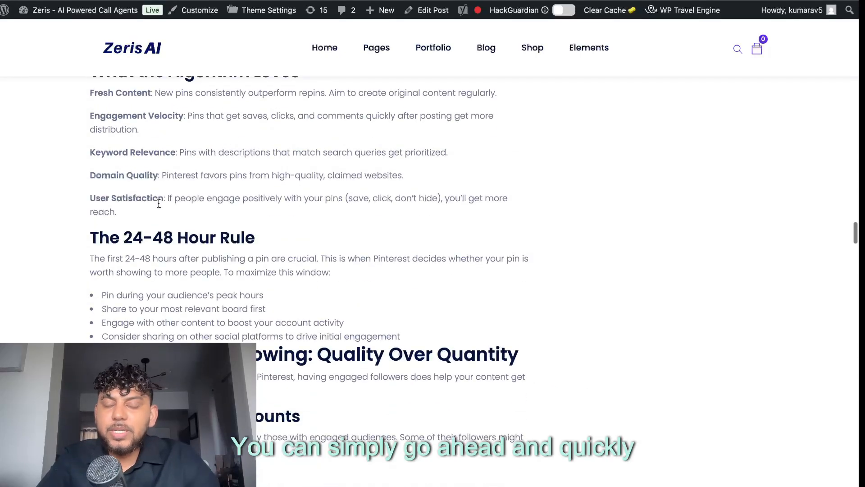
scroll(down, 3)
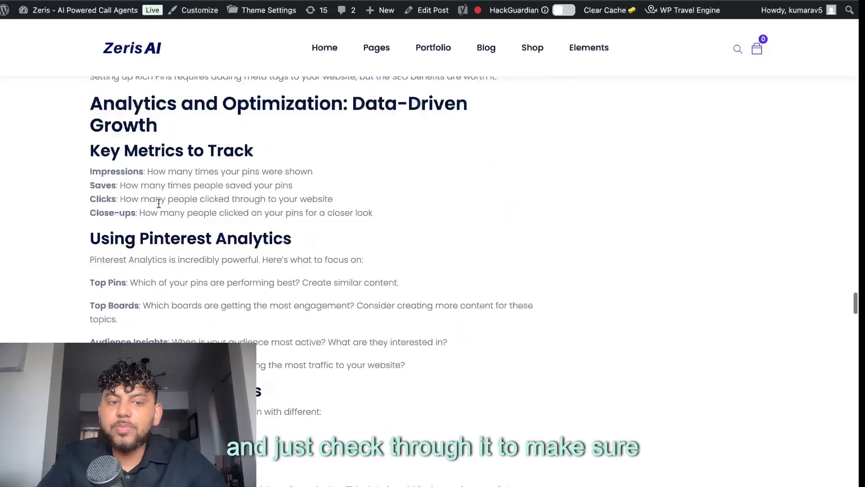
scroll(down, 3)
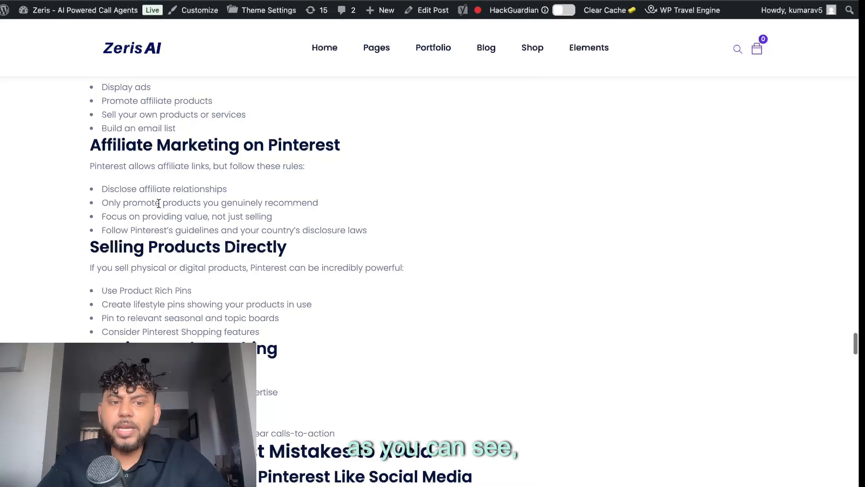
scroll(down, 3)
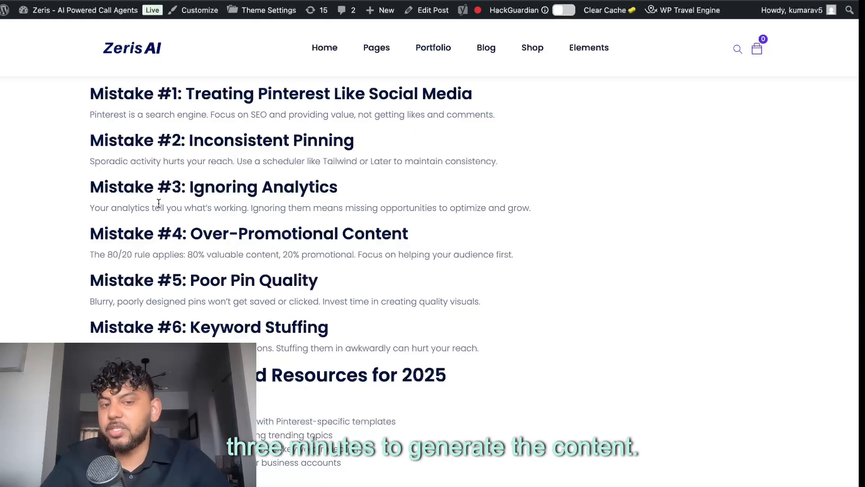
scroll(down, 3)
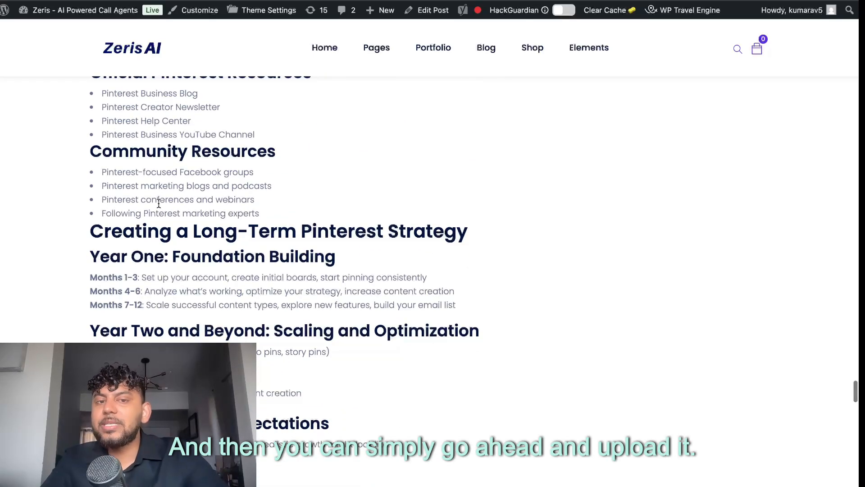
scroll(down, 3)
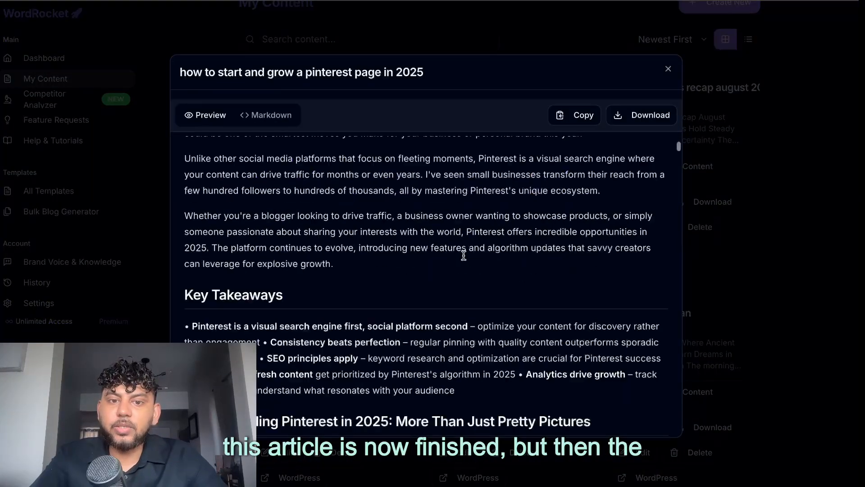
Scroll the My Content grid of saved articles after closing the preview
scroll(down, 3)
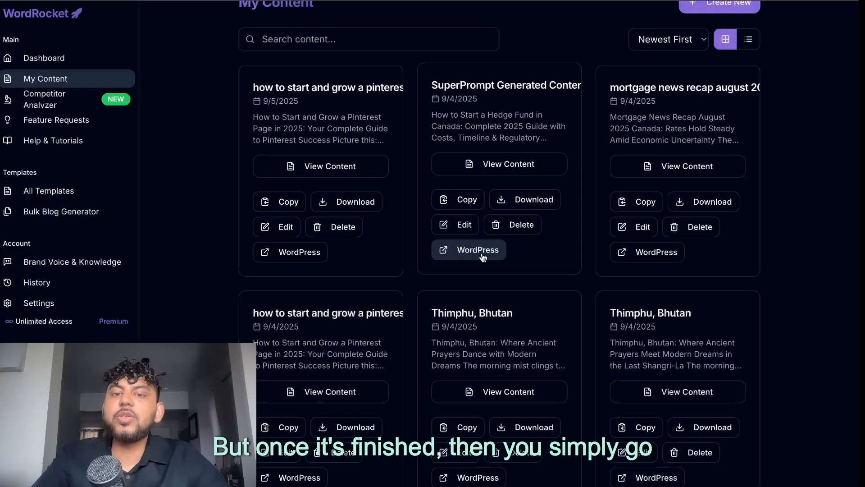
mouse_move(468, 249)
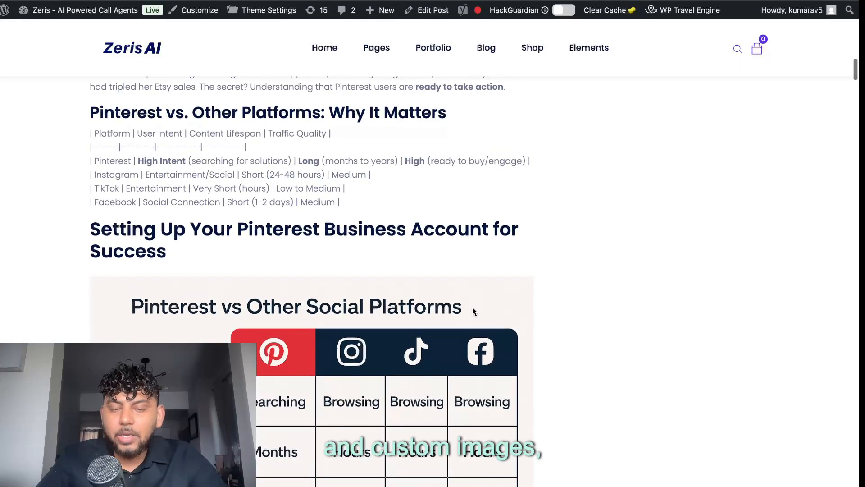
scroll(up, 3)
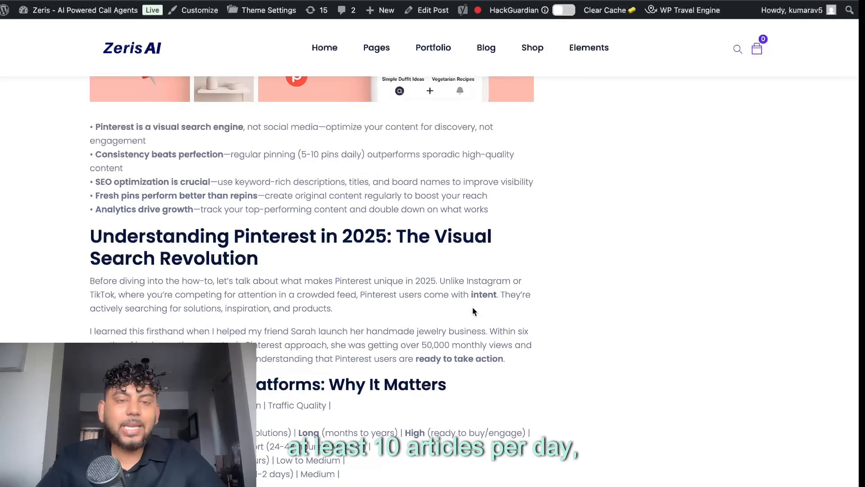
scroll(down, 3)
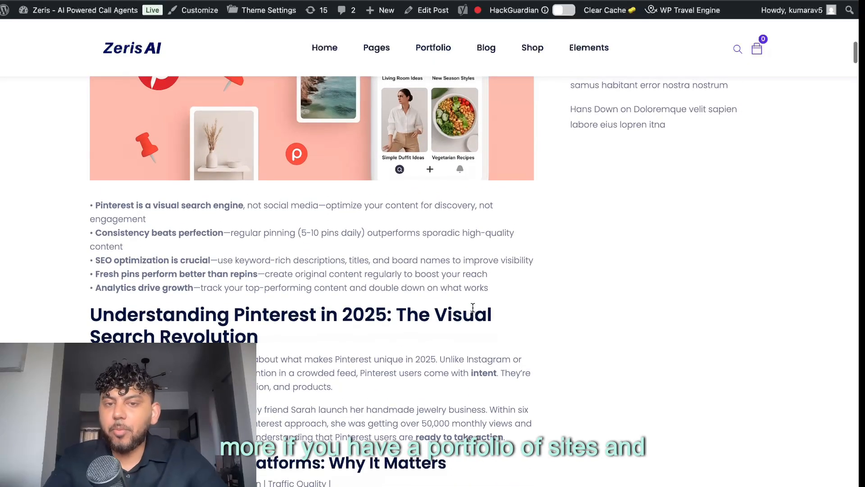
scroll(up, 3)
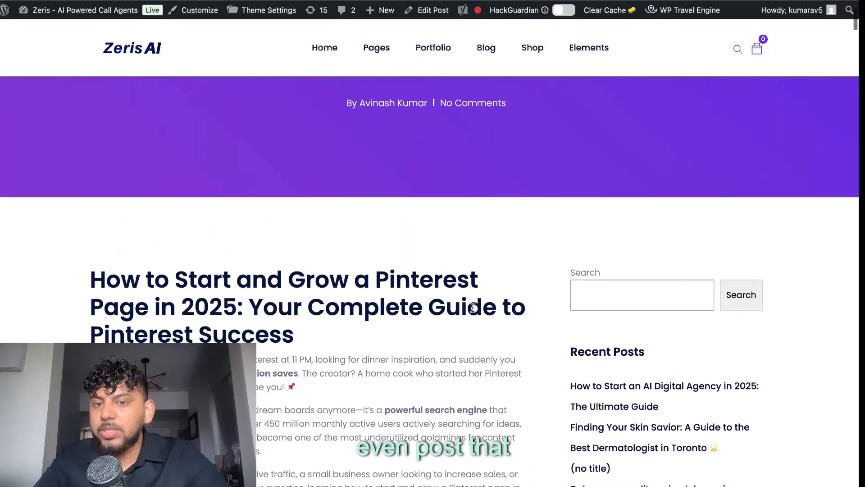
mouse_move(560, 110)
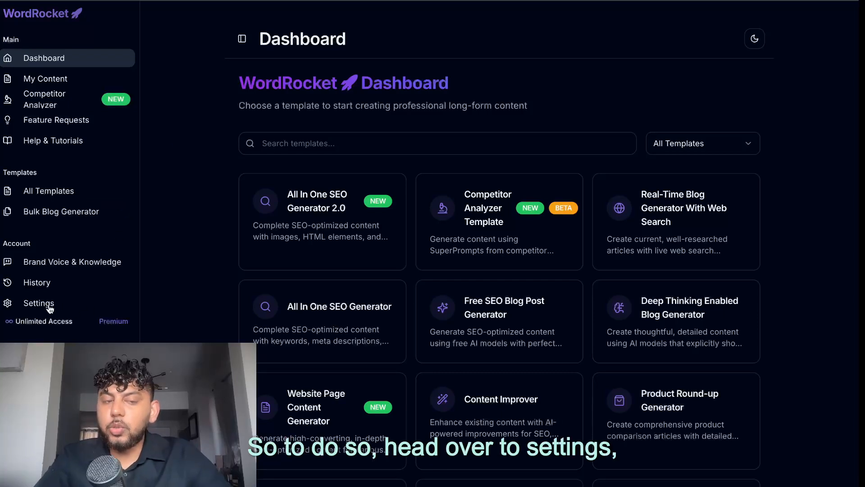
Check the zeris.ai WordPress integration in Settings and download the WordRocket plugin
click(39, 303)
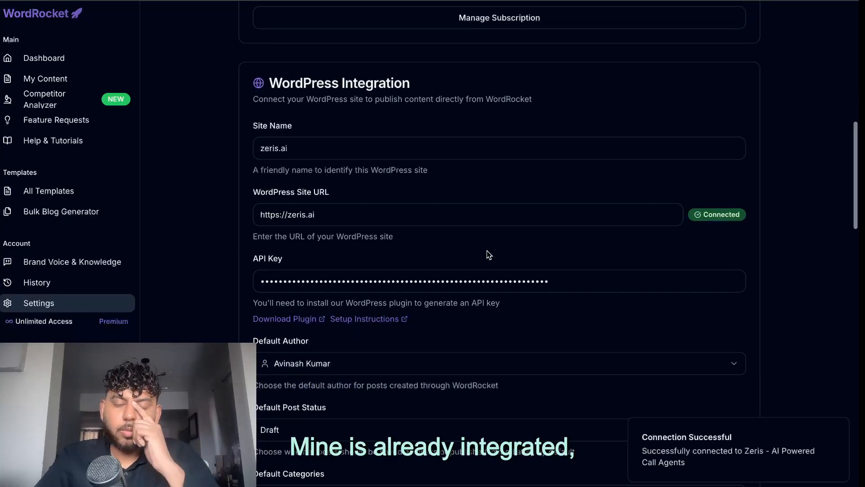
scroll(down, 3)
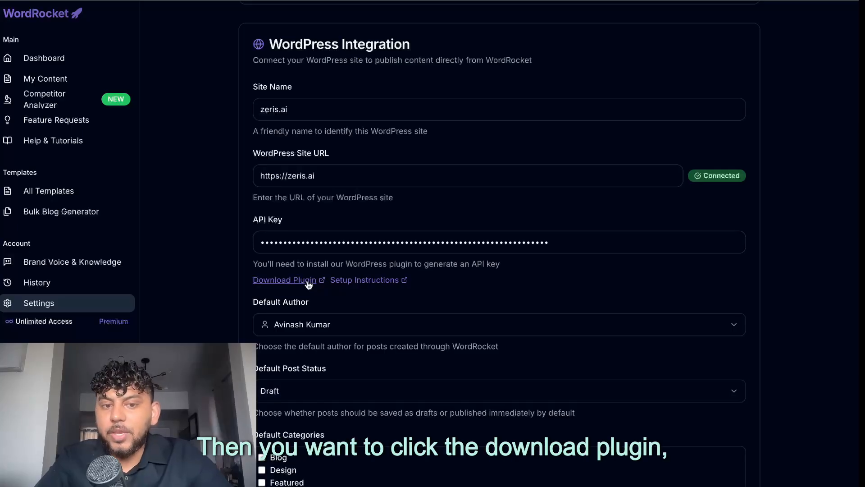
click(285, 279)
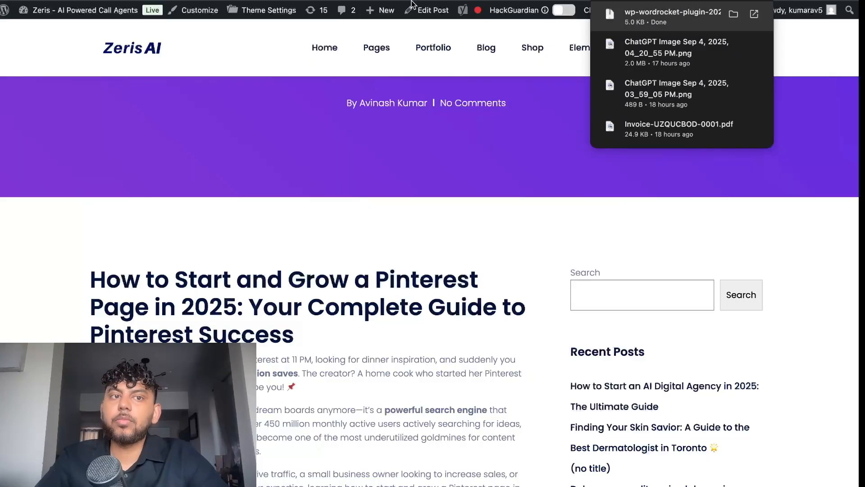
Go to the WordPress plugins page and switch to uploading a plugin zip
click(82, 10)
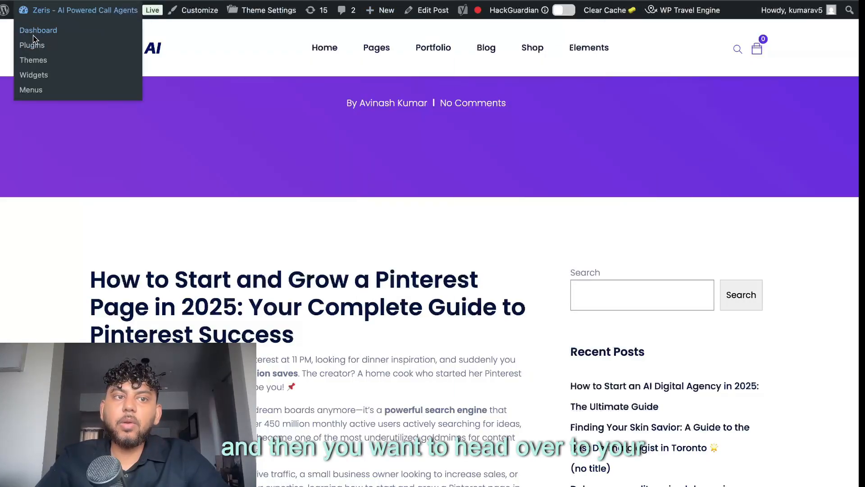
click(37, 30)
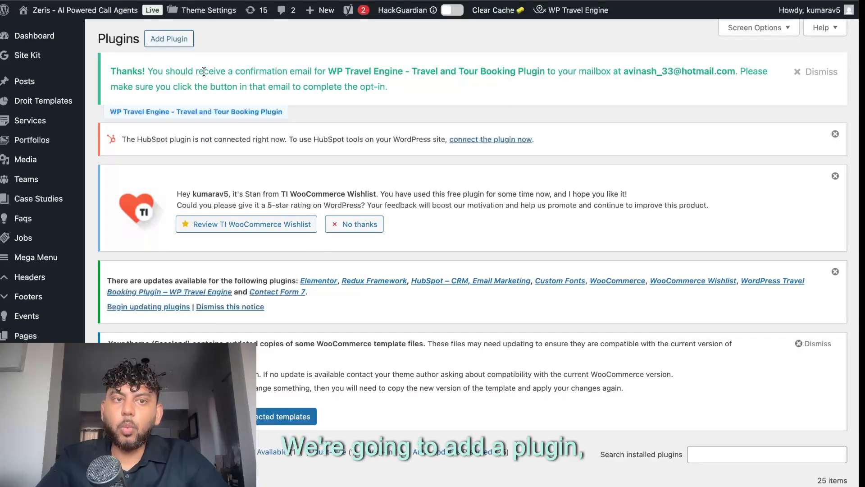
click(169, 38)
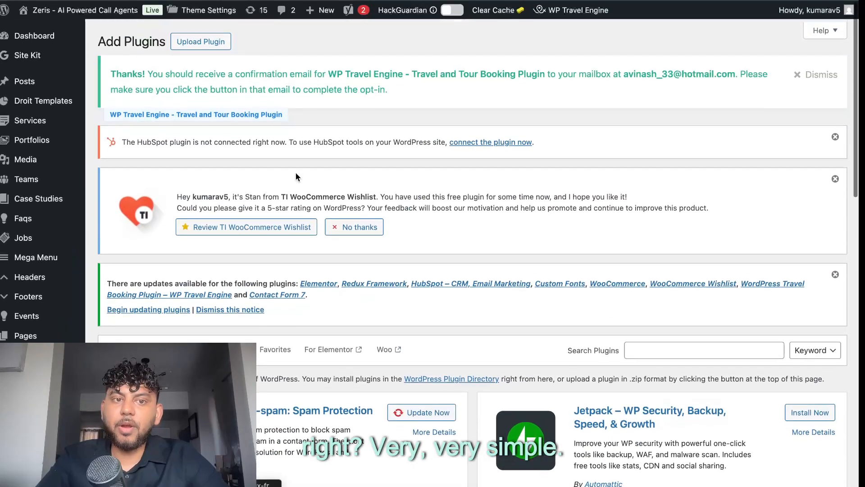
click(201, 41)
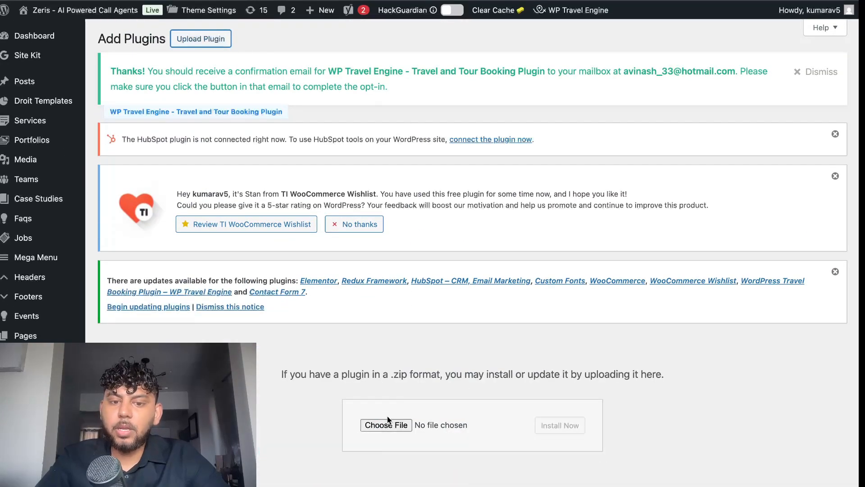
Select the downloaded WordRocket plugin zip and start its installation
click(386, 425)
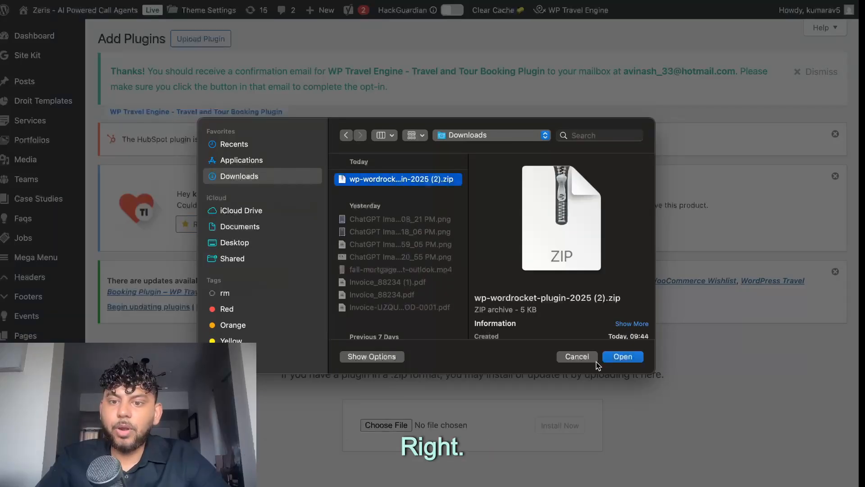
click(623, 356)
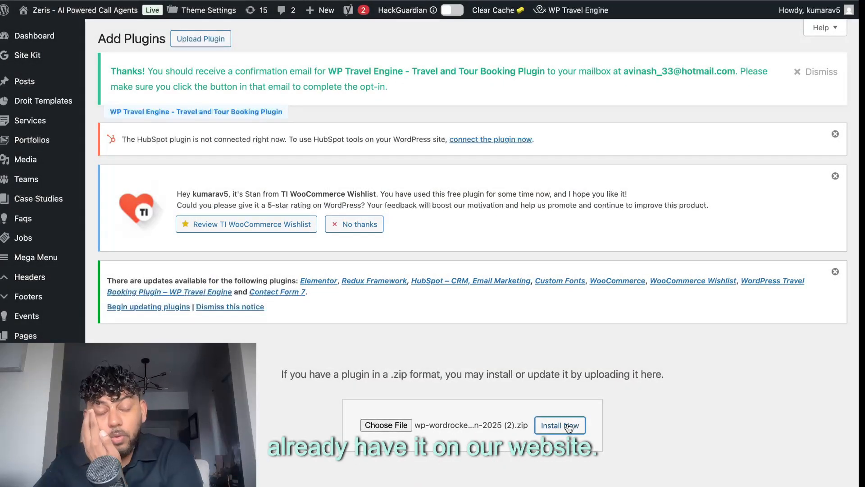
click(558, 425)
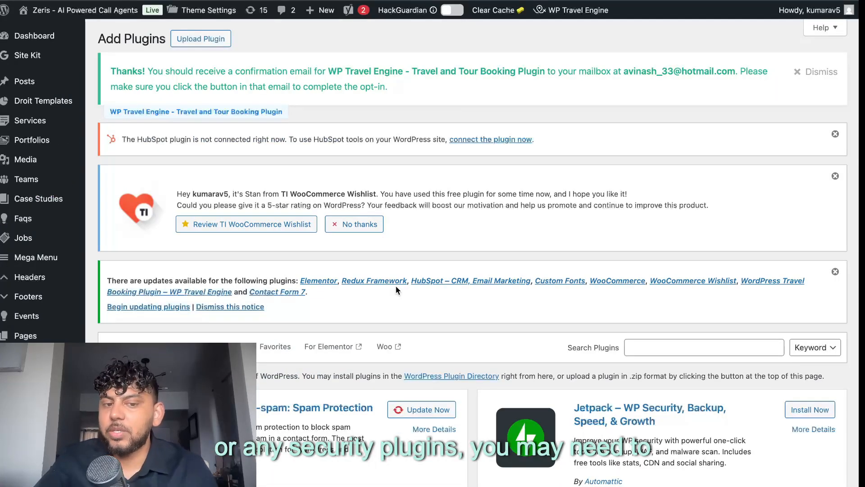
Scroll the installed plugins list down to the WordRocket plugin's connection settings with the zeris.ai URL and API key
scroll(down, 3)
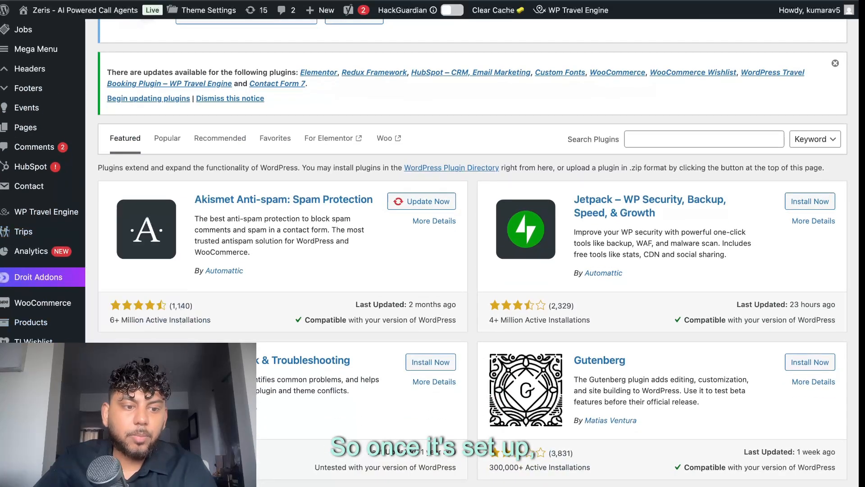
scroll(down, 3)
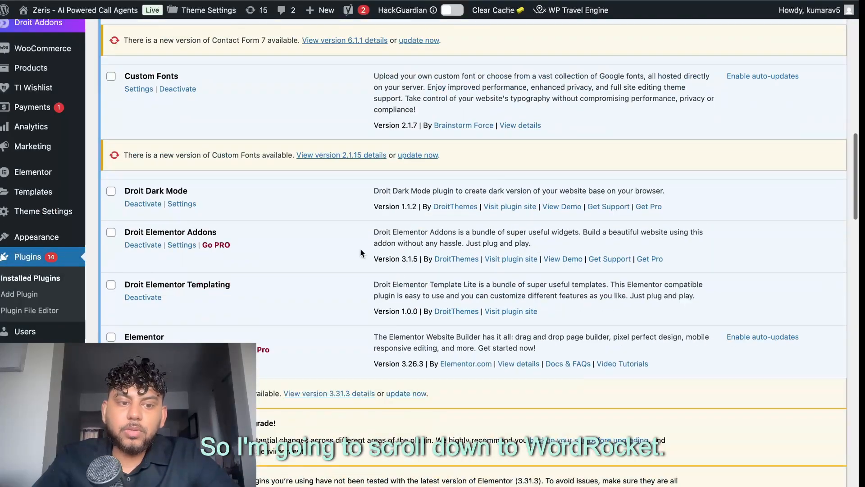
scroll(down, 3)
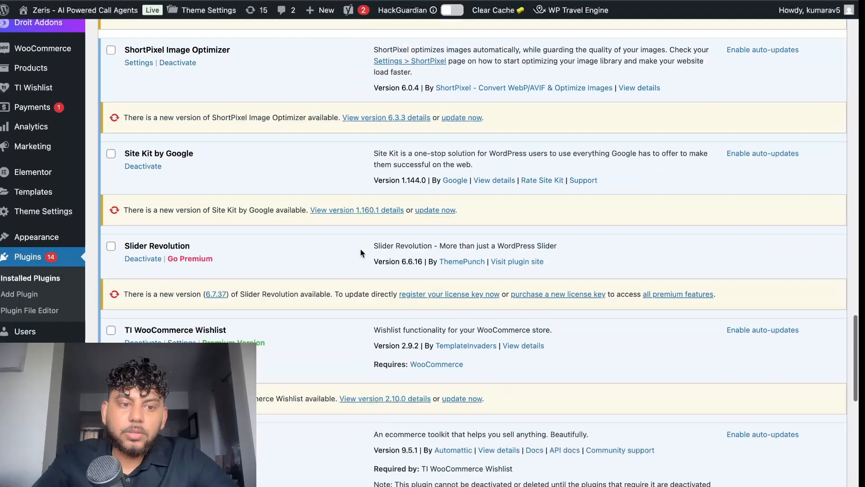
scroll(down, 3)
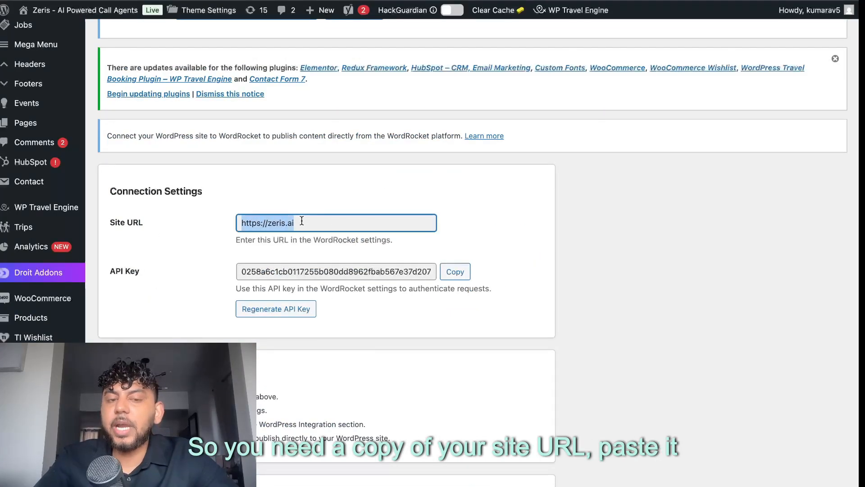
mouse_move(641, 34)
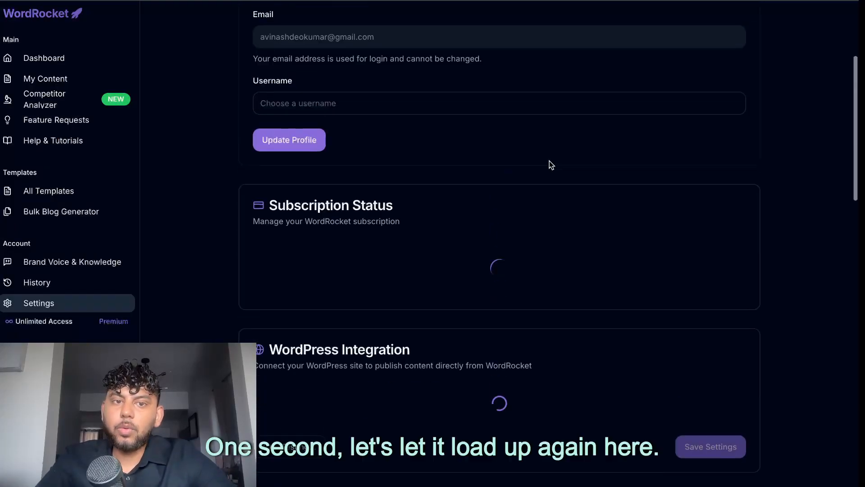
Scroll Settings down to the WordPress Integration section showing zeris.ai connected with its API key
scroll(down, 3)
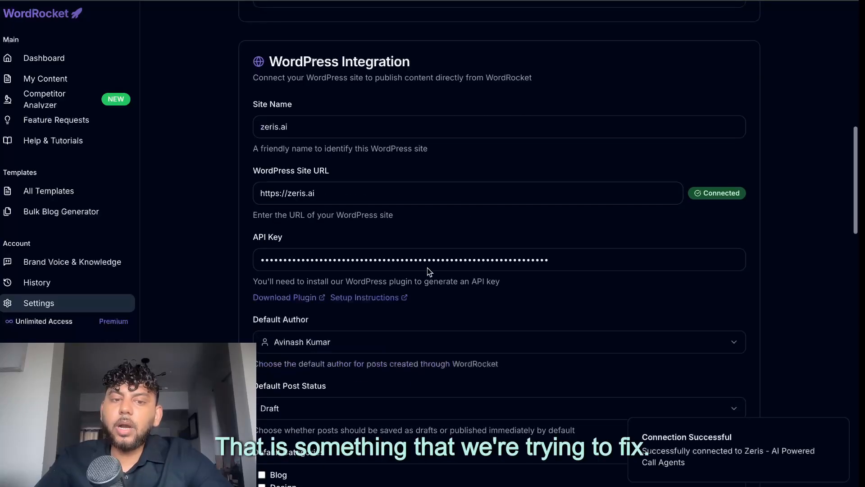
scroll(down, 3)
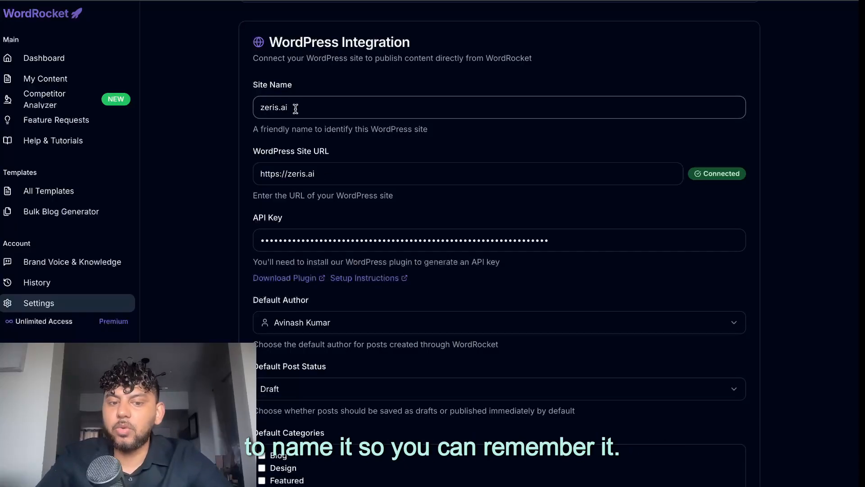
scroll(down, 3)
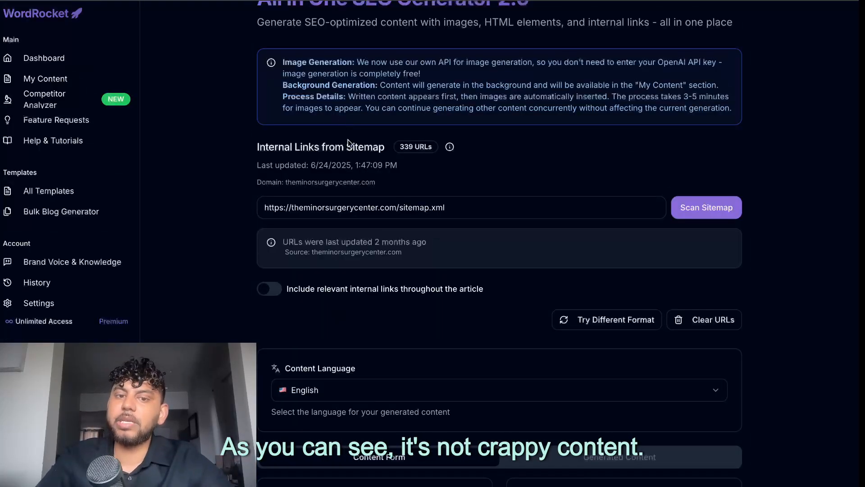
Review the All In One SEO Generator 2.0 form and return to the template Dashboard
scroll(down, 3)
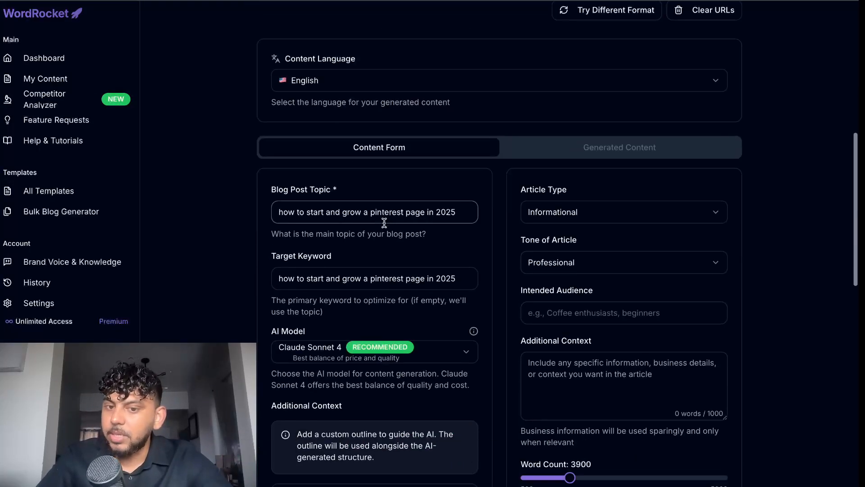
scroll(down, 3)
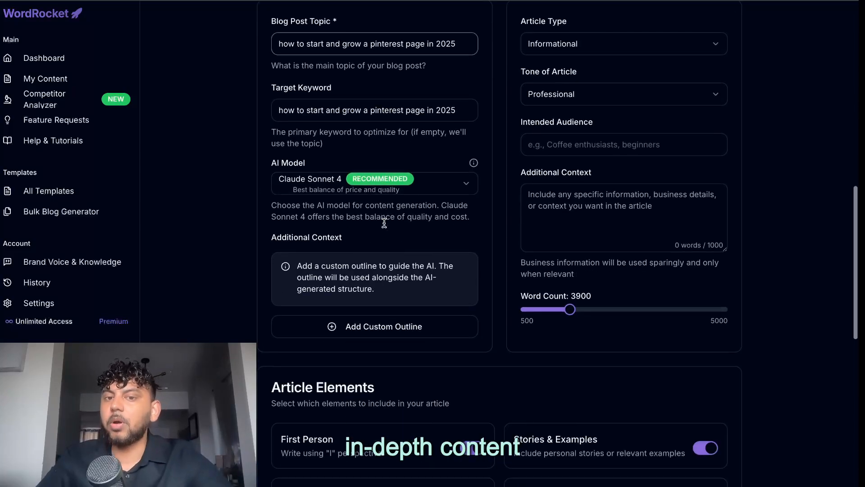
scroll(down, 3)
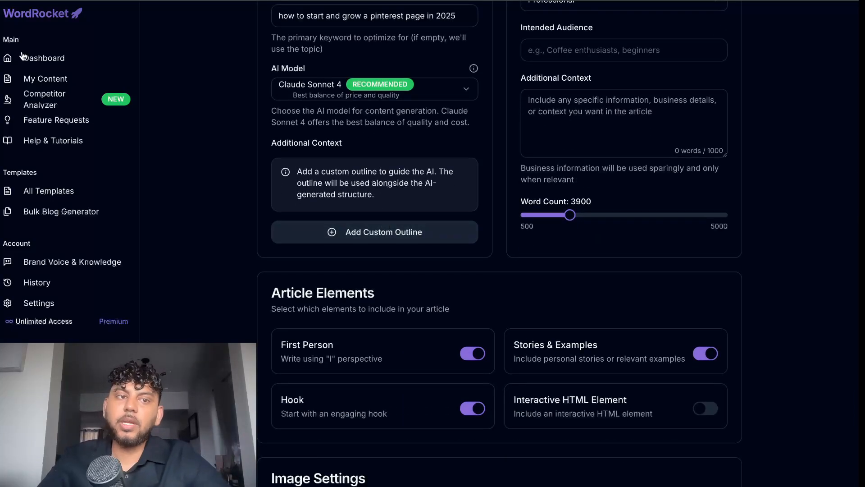
click(42, 57)
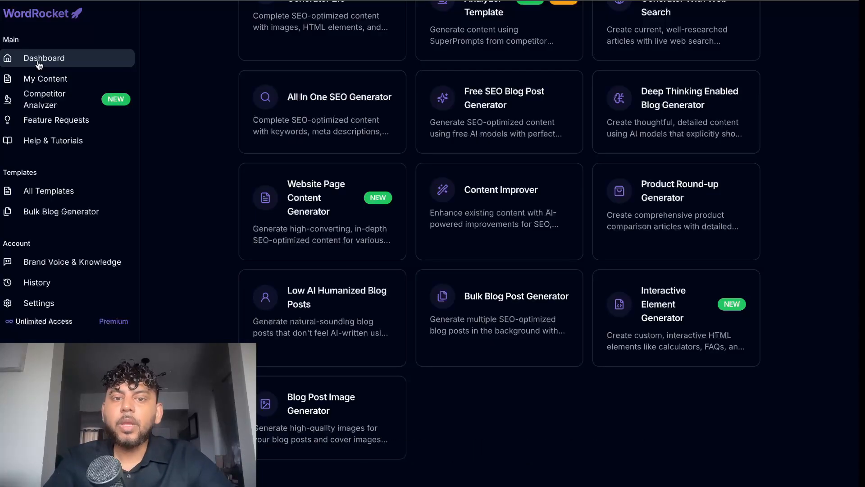
mouse_move(208, 194)
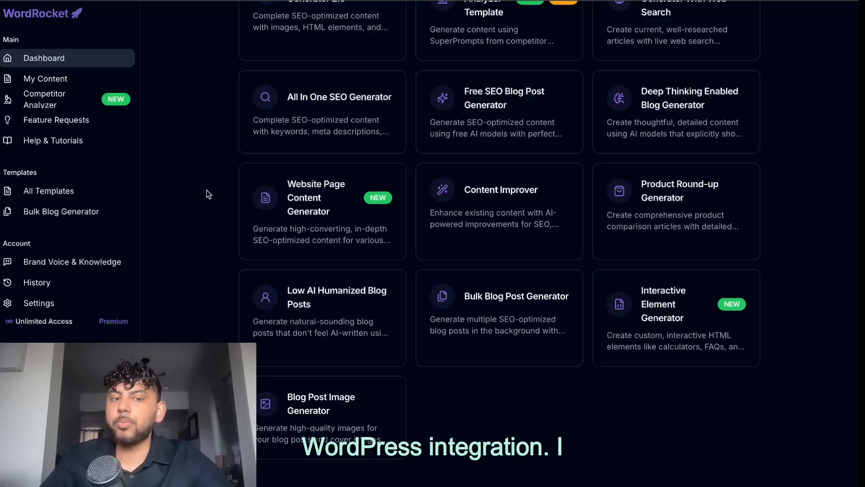